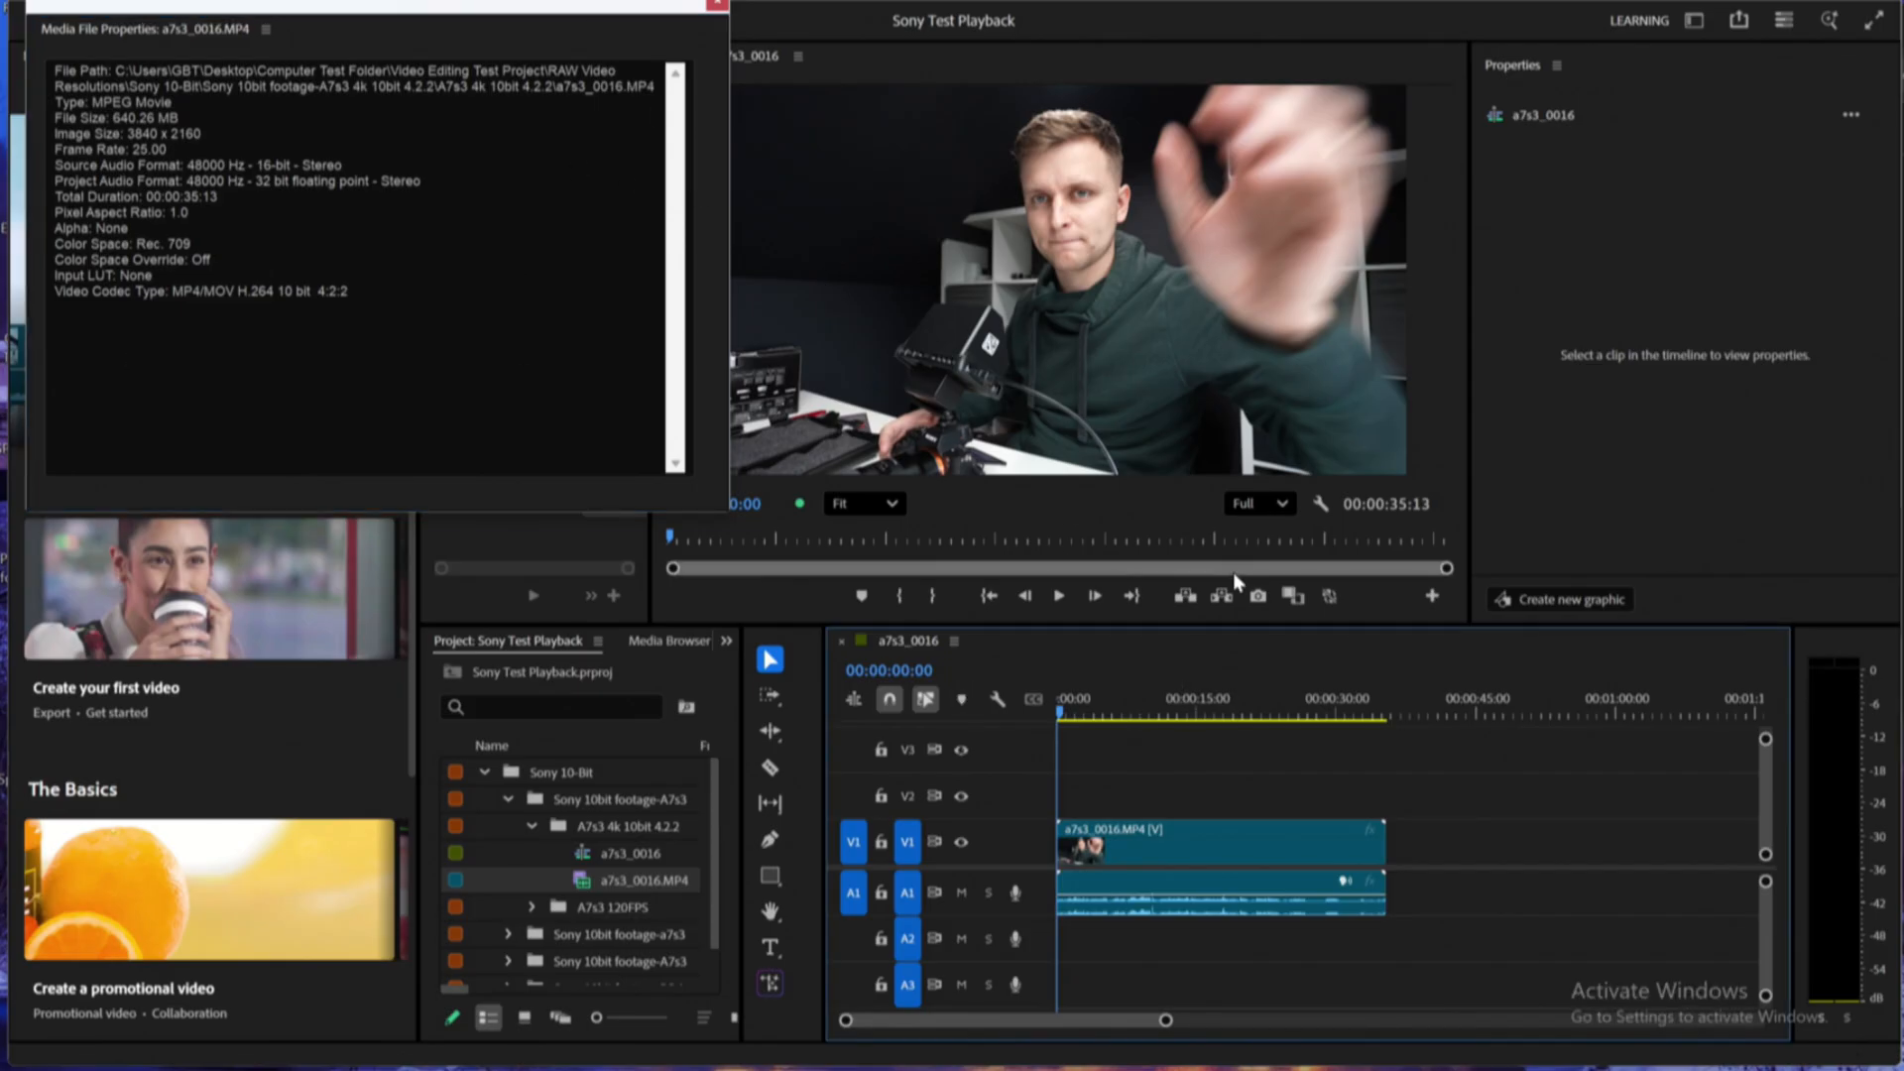
# Play the a7s3_0016 4K 10-bit clip, then remove it from the timeline
pyautogui.click(1058, 595)
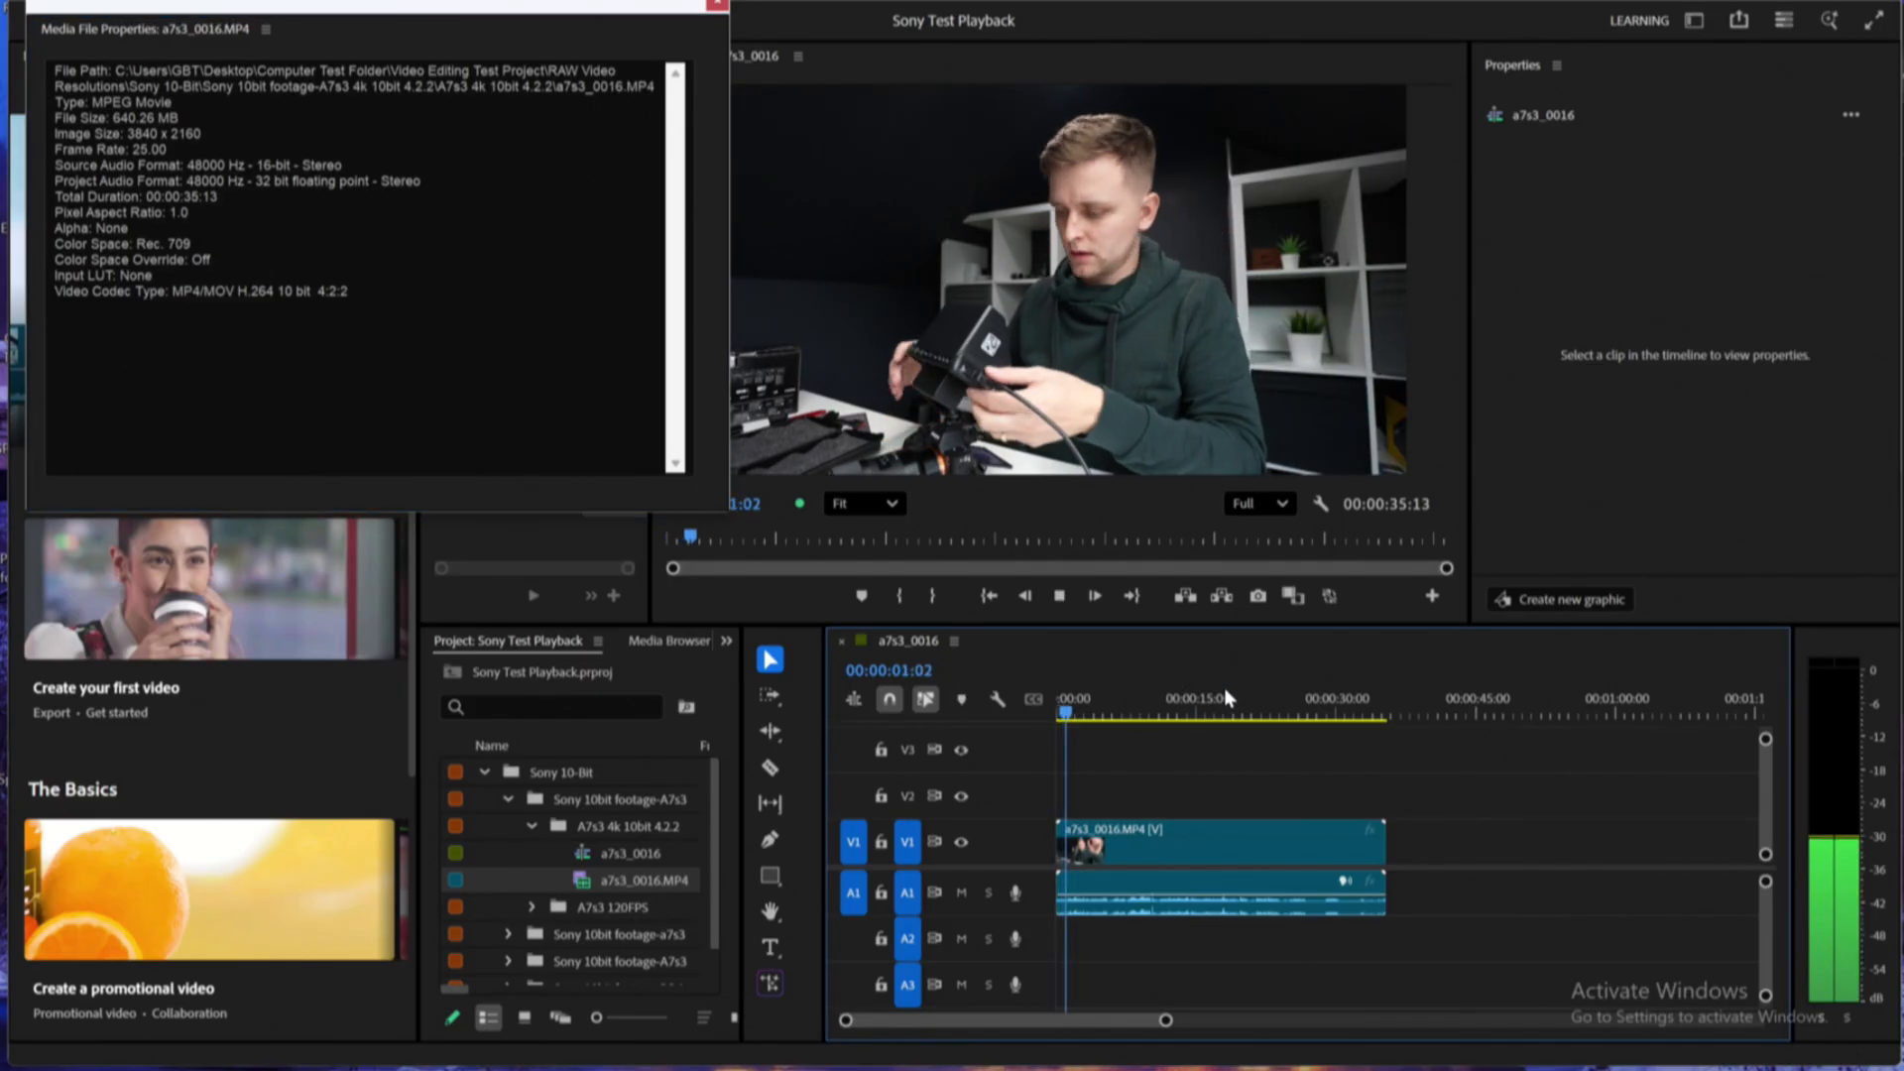
pyautogui.click(1081, 711)
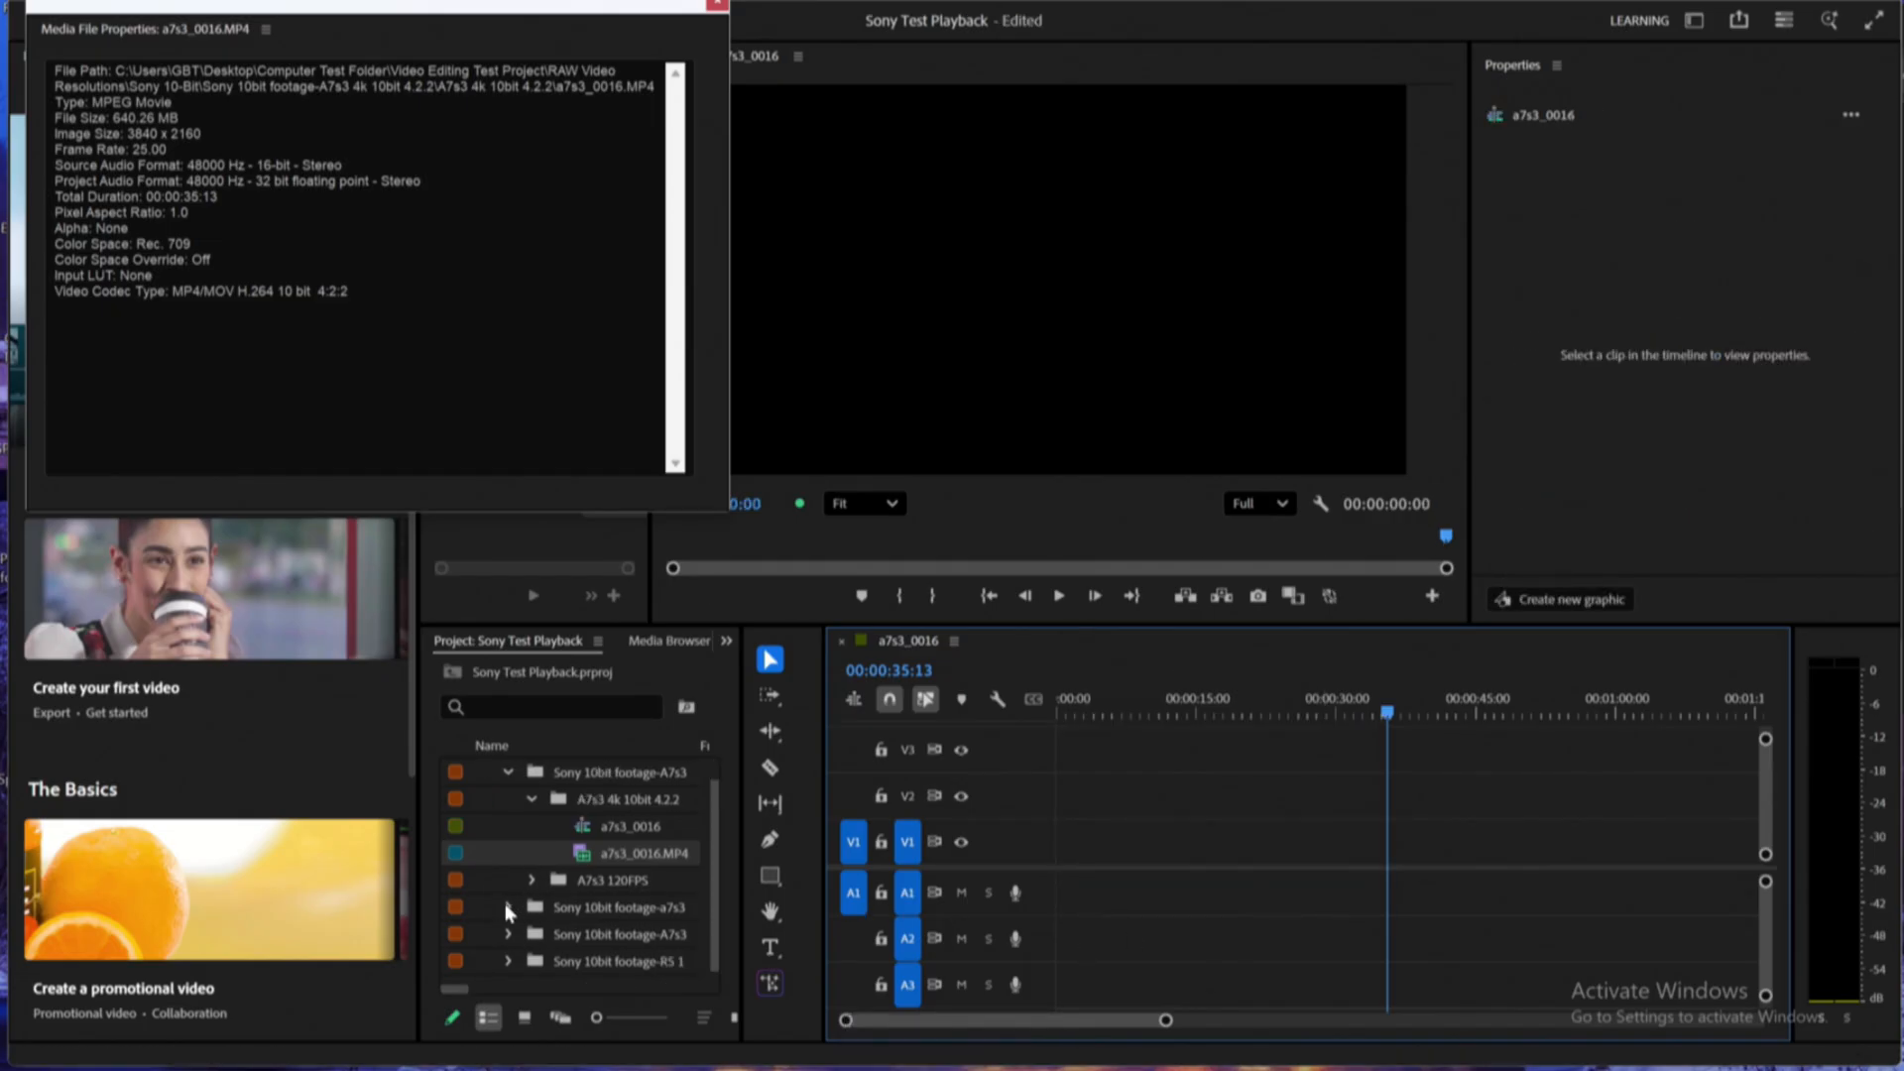
# Add a7s3_0710.MP4 from the 50p folder, keep existing sequence settings, and right-click it
pyautogui.click(507, 908)
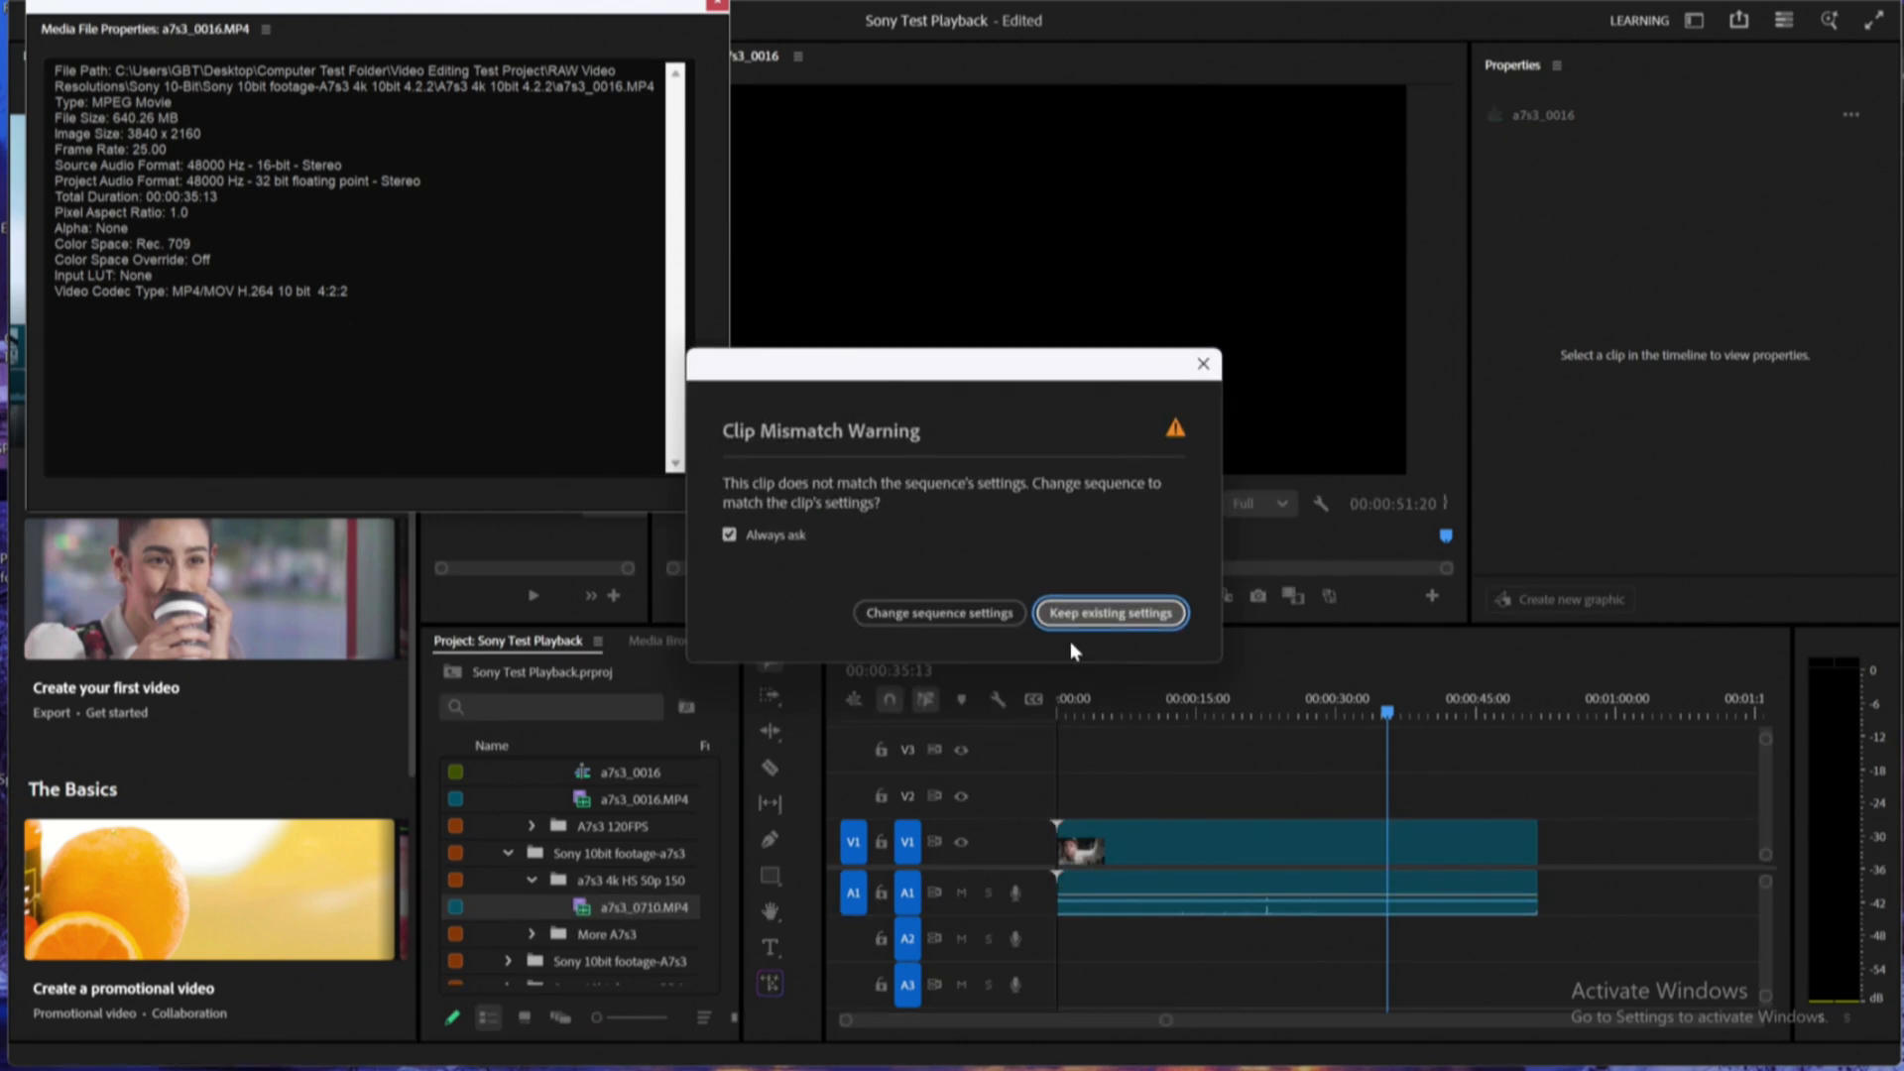
pyautogui.click(1108, 612)
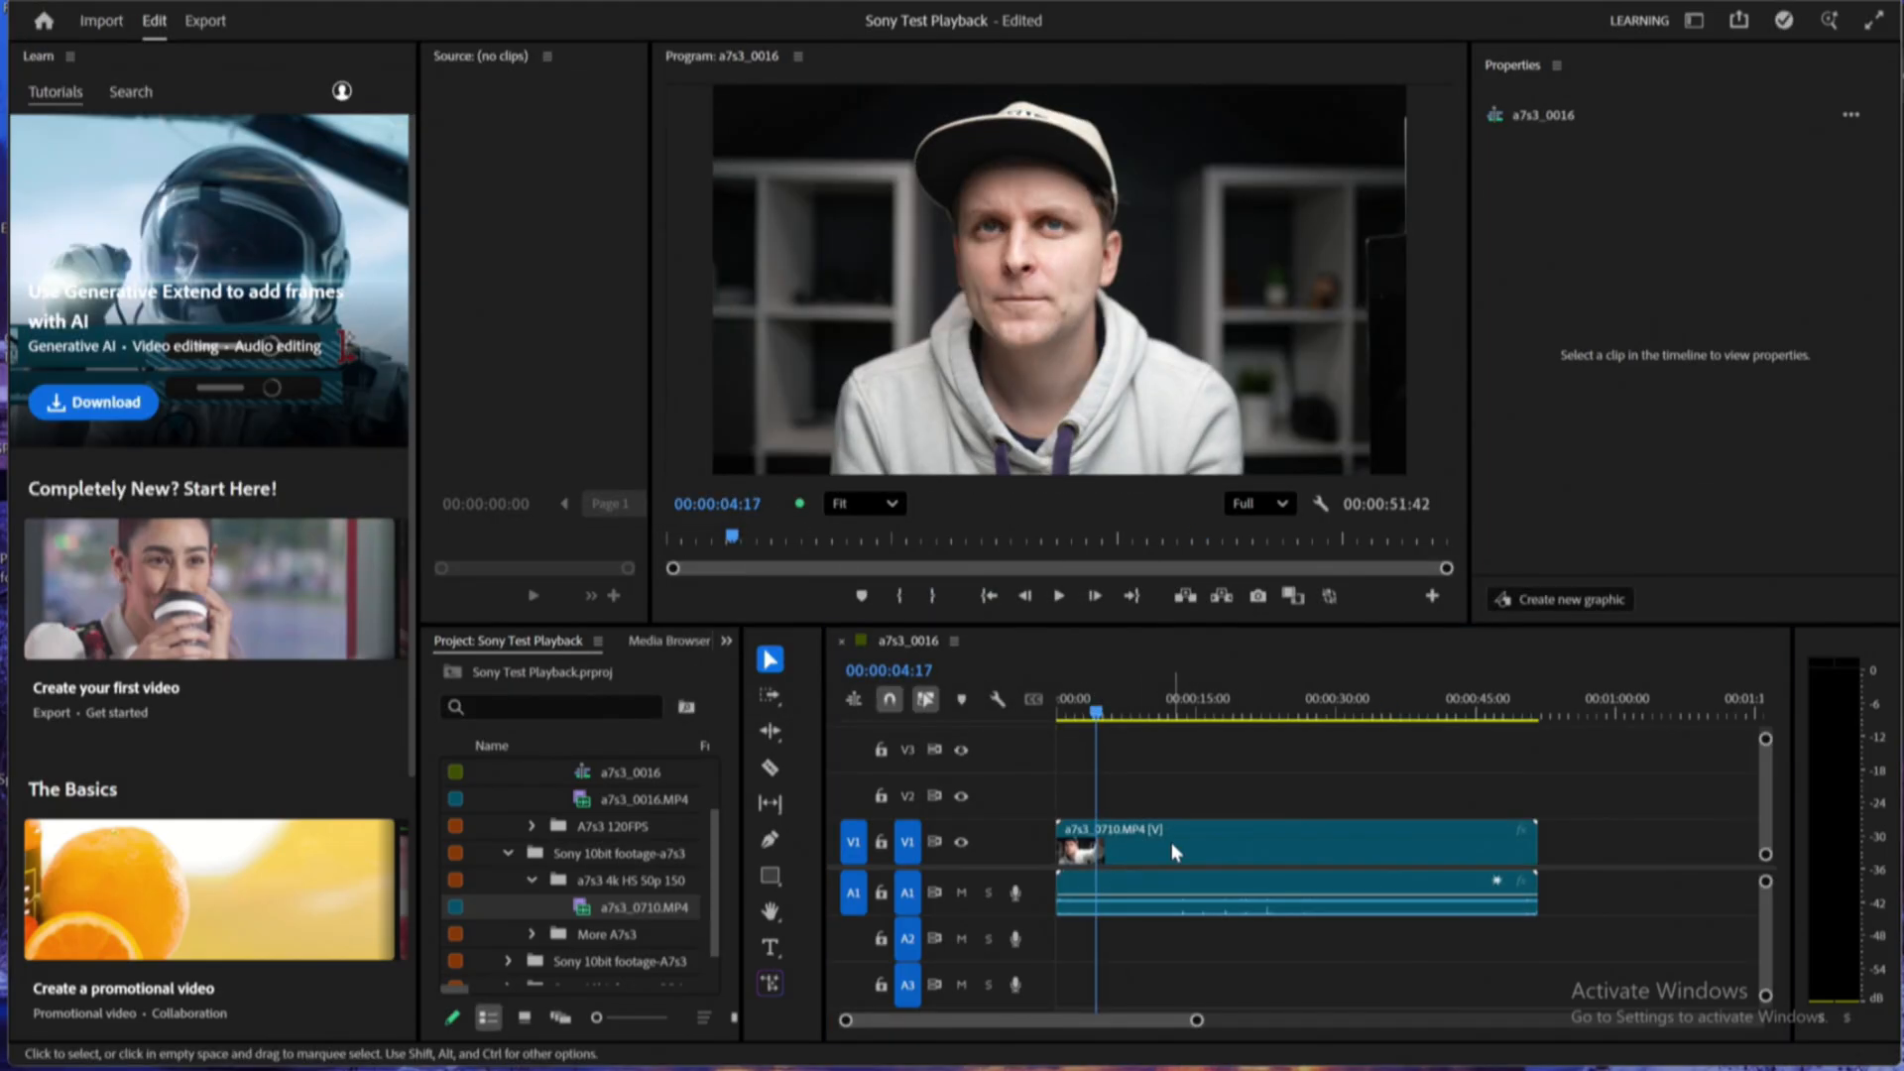
pyautogui.rightClick(1172, 850)
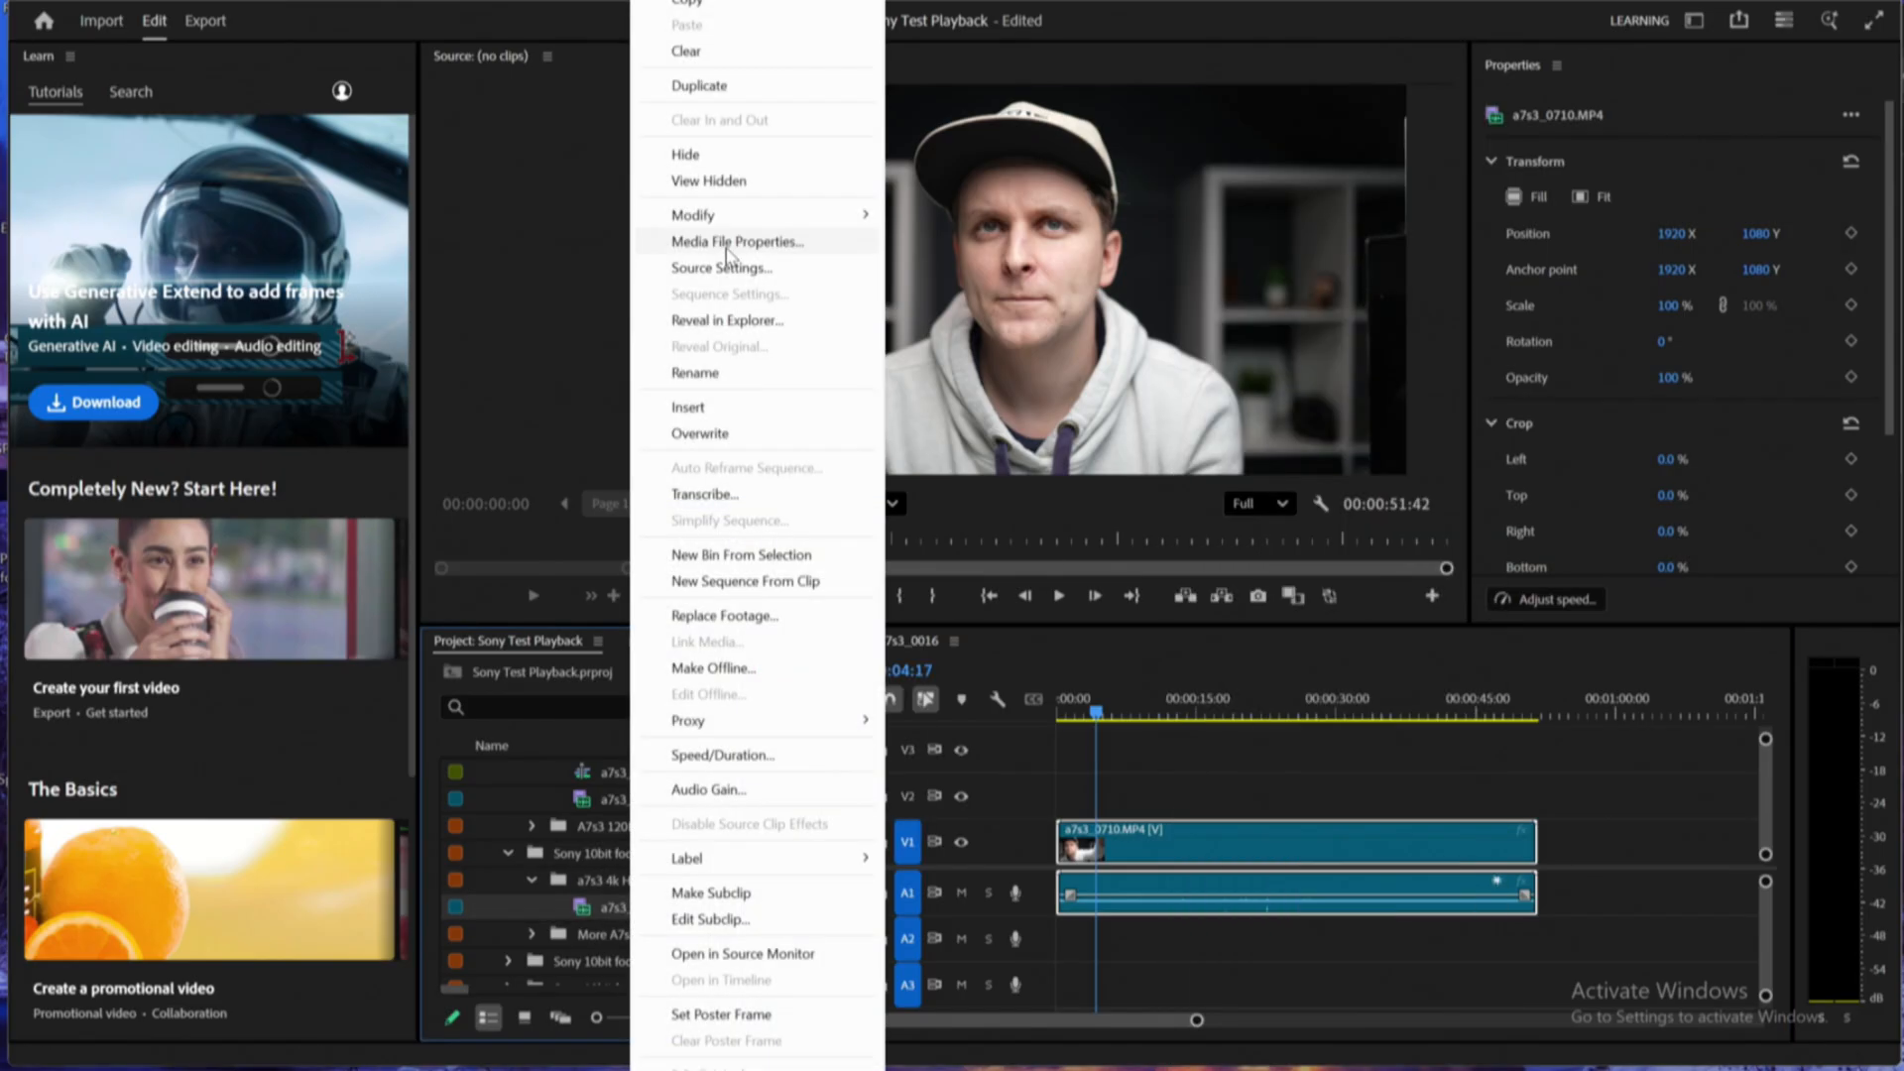
# View a7s3_0710's Media File Properties: 3840x2160, 50 fps, HEVC 10-bit 4:2:0
pyautogui.click(736, 242)
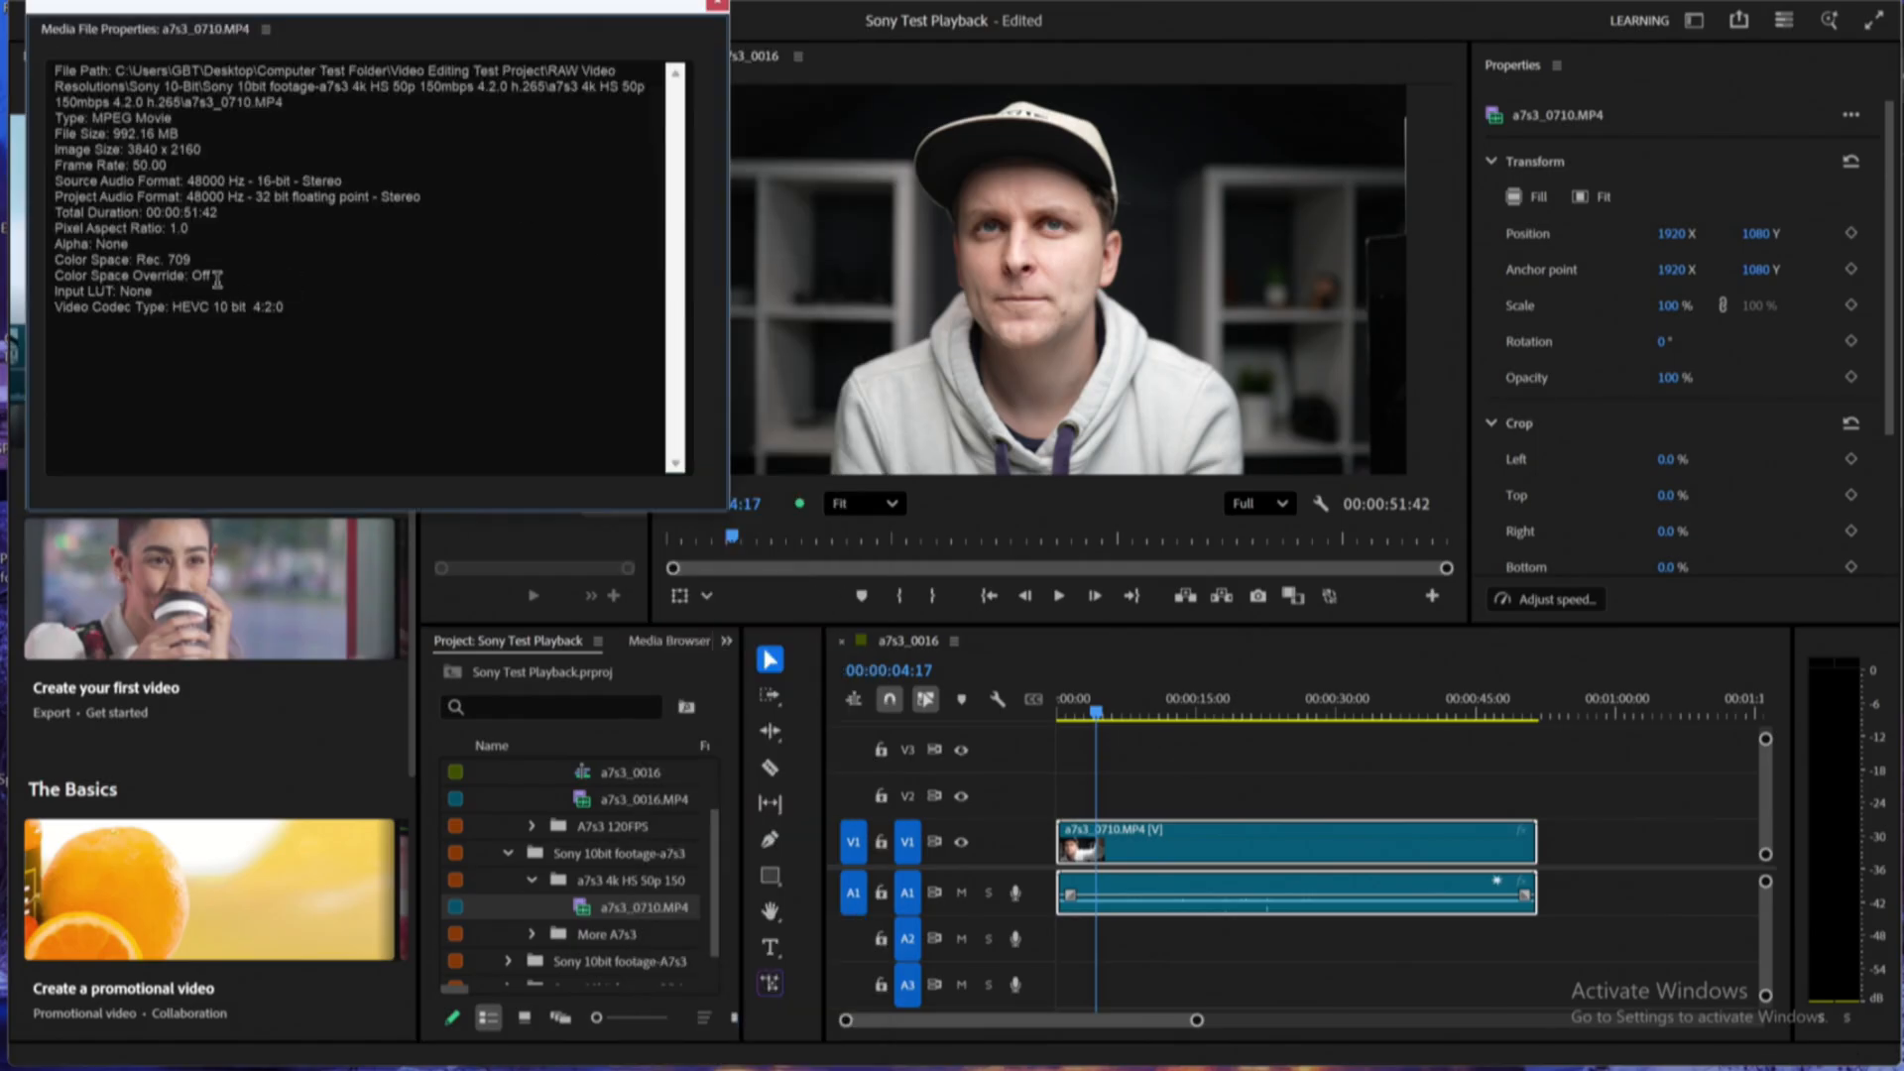
pyautogui.moveTo(464, 170)
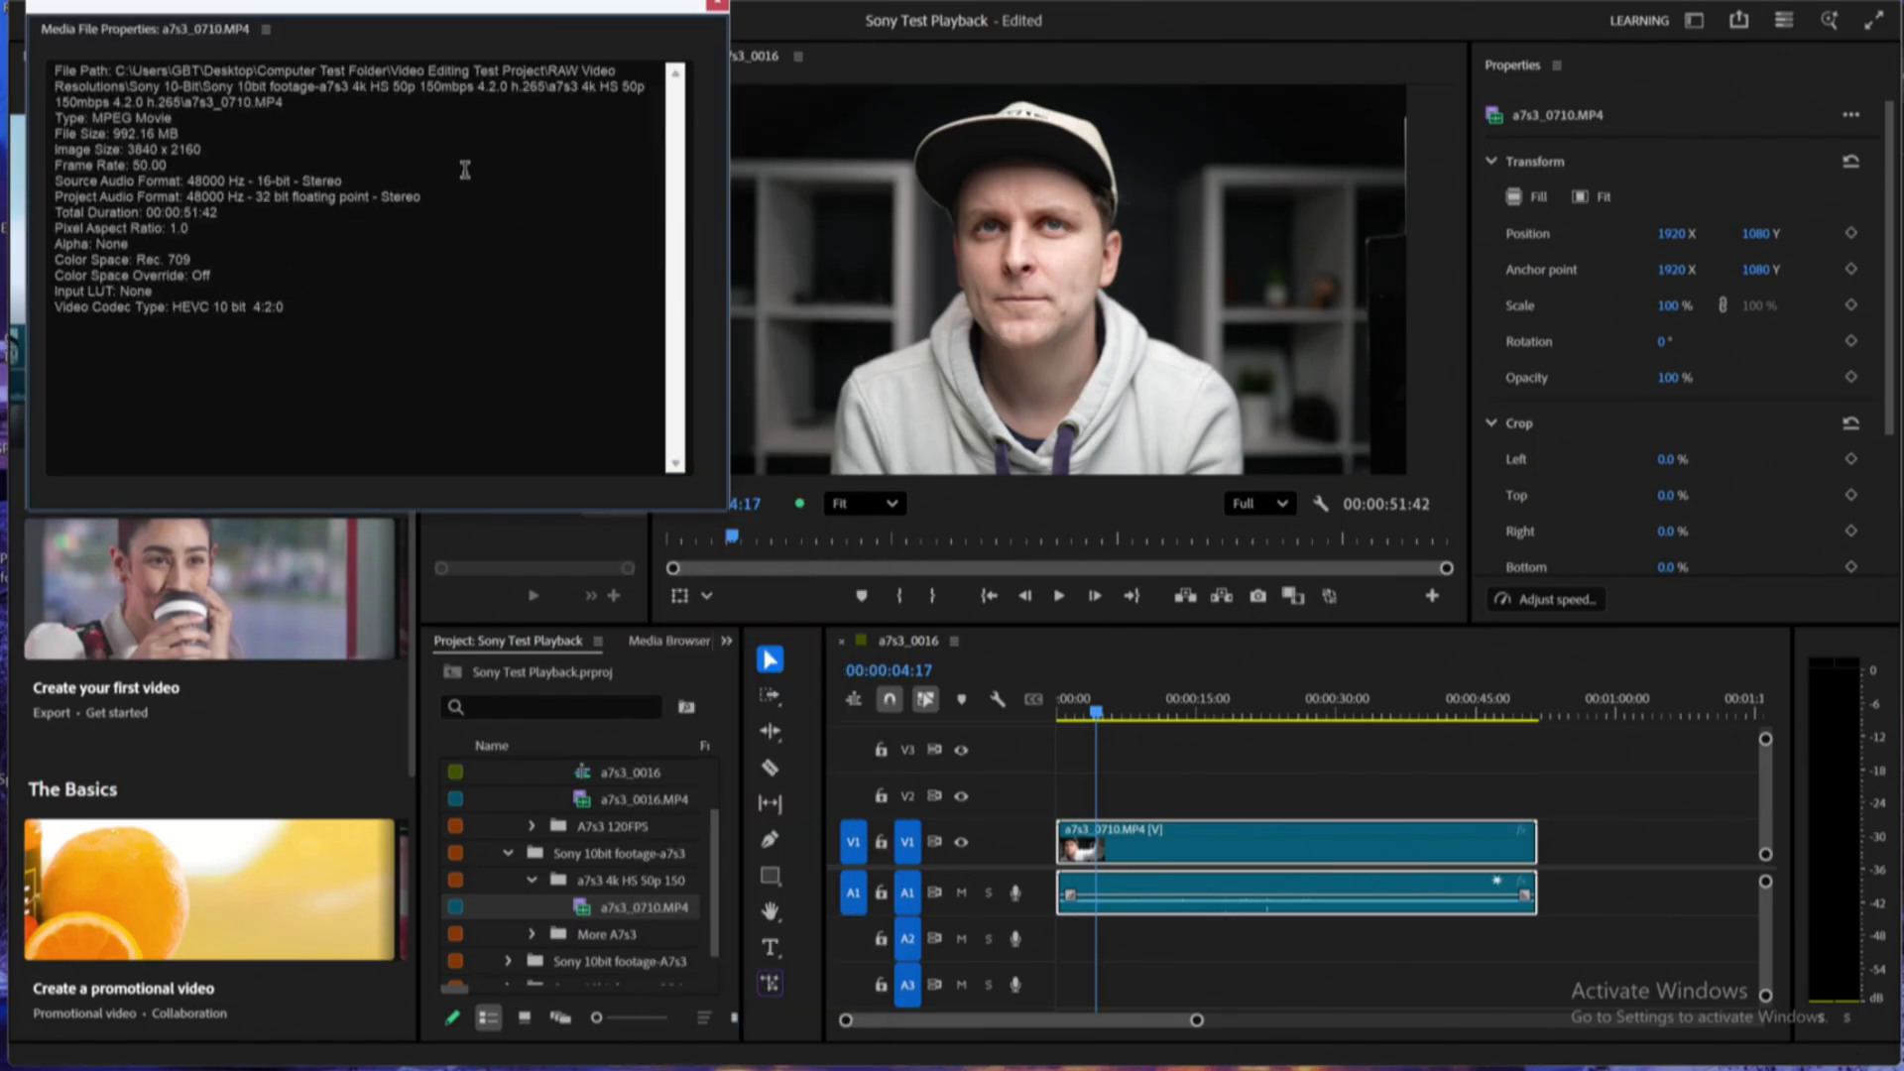
pyautogui.doubleClick(529, 88)
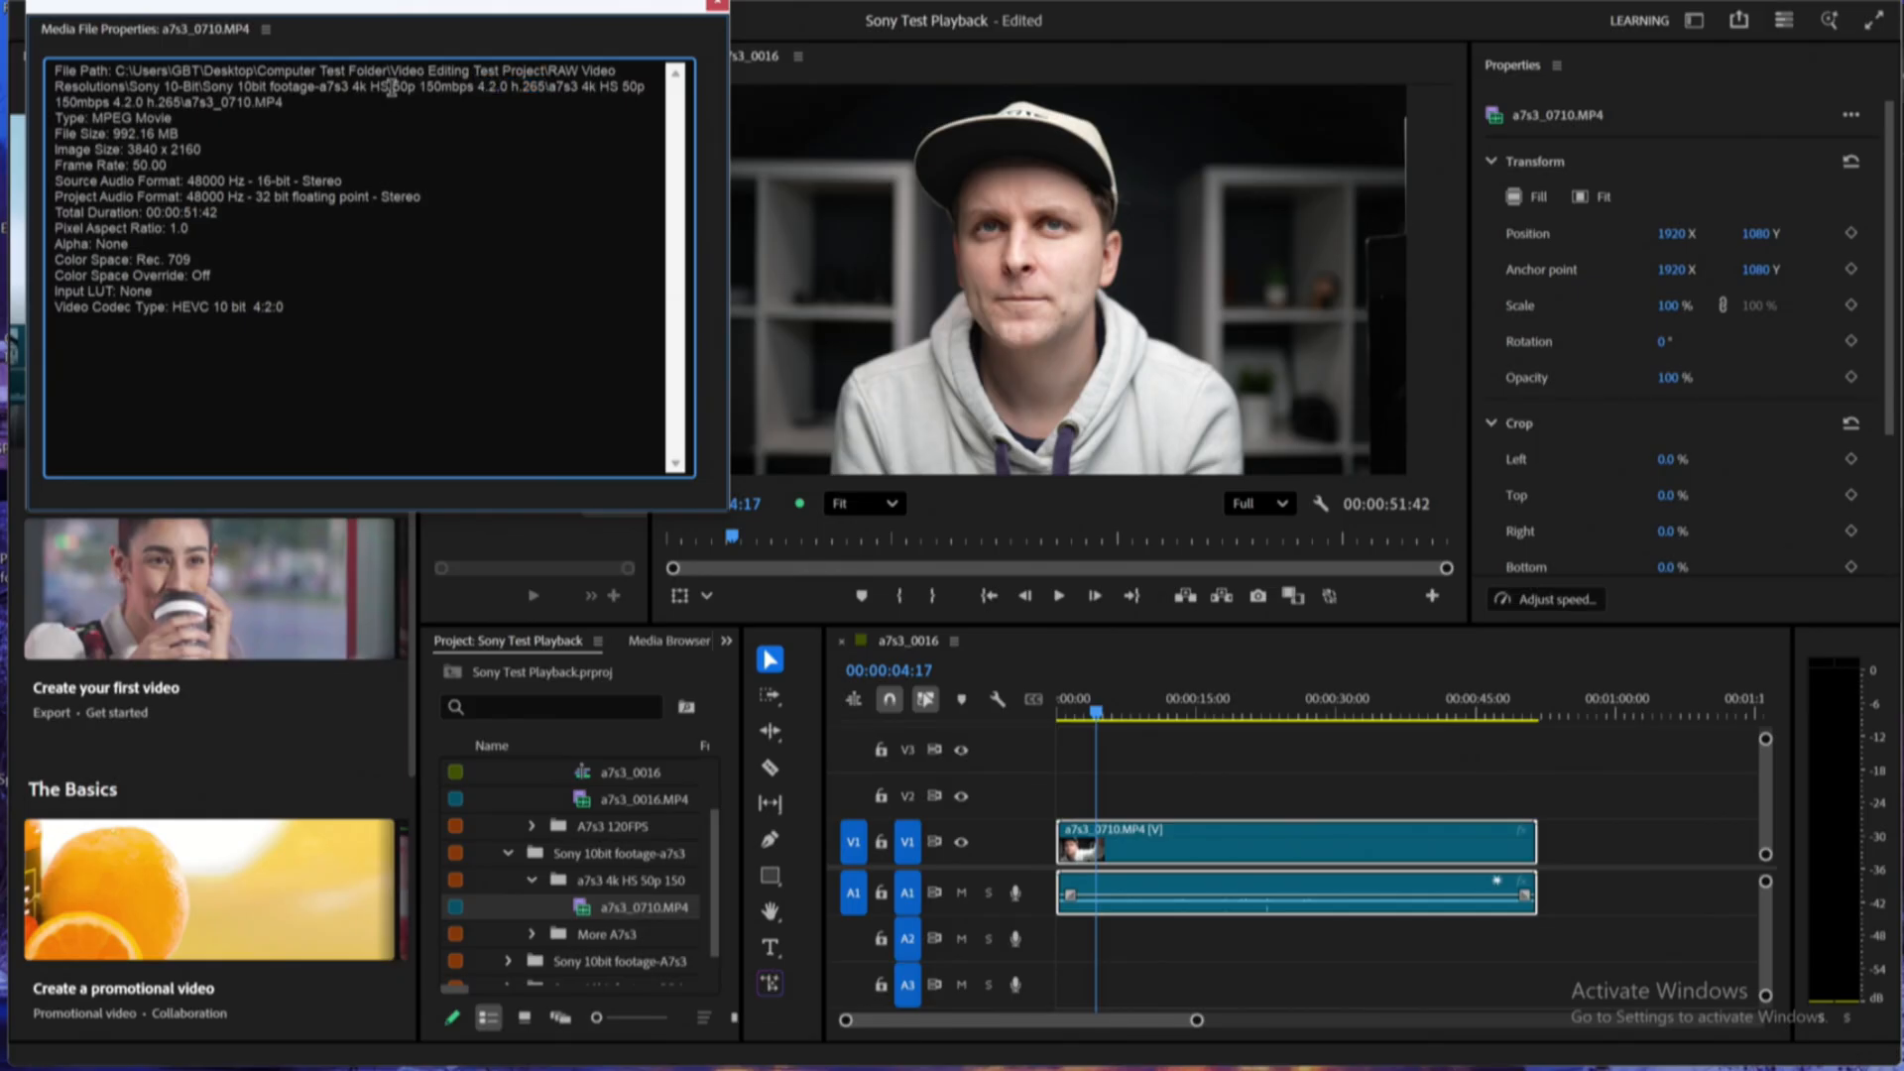
pyautogui.doubleClick(412, 86)
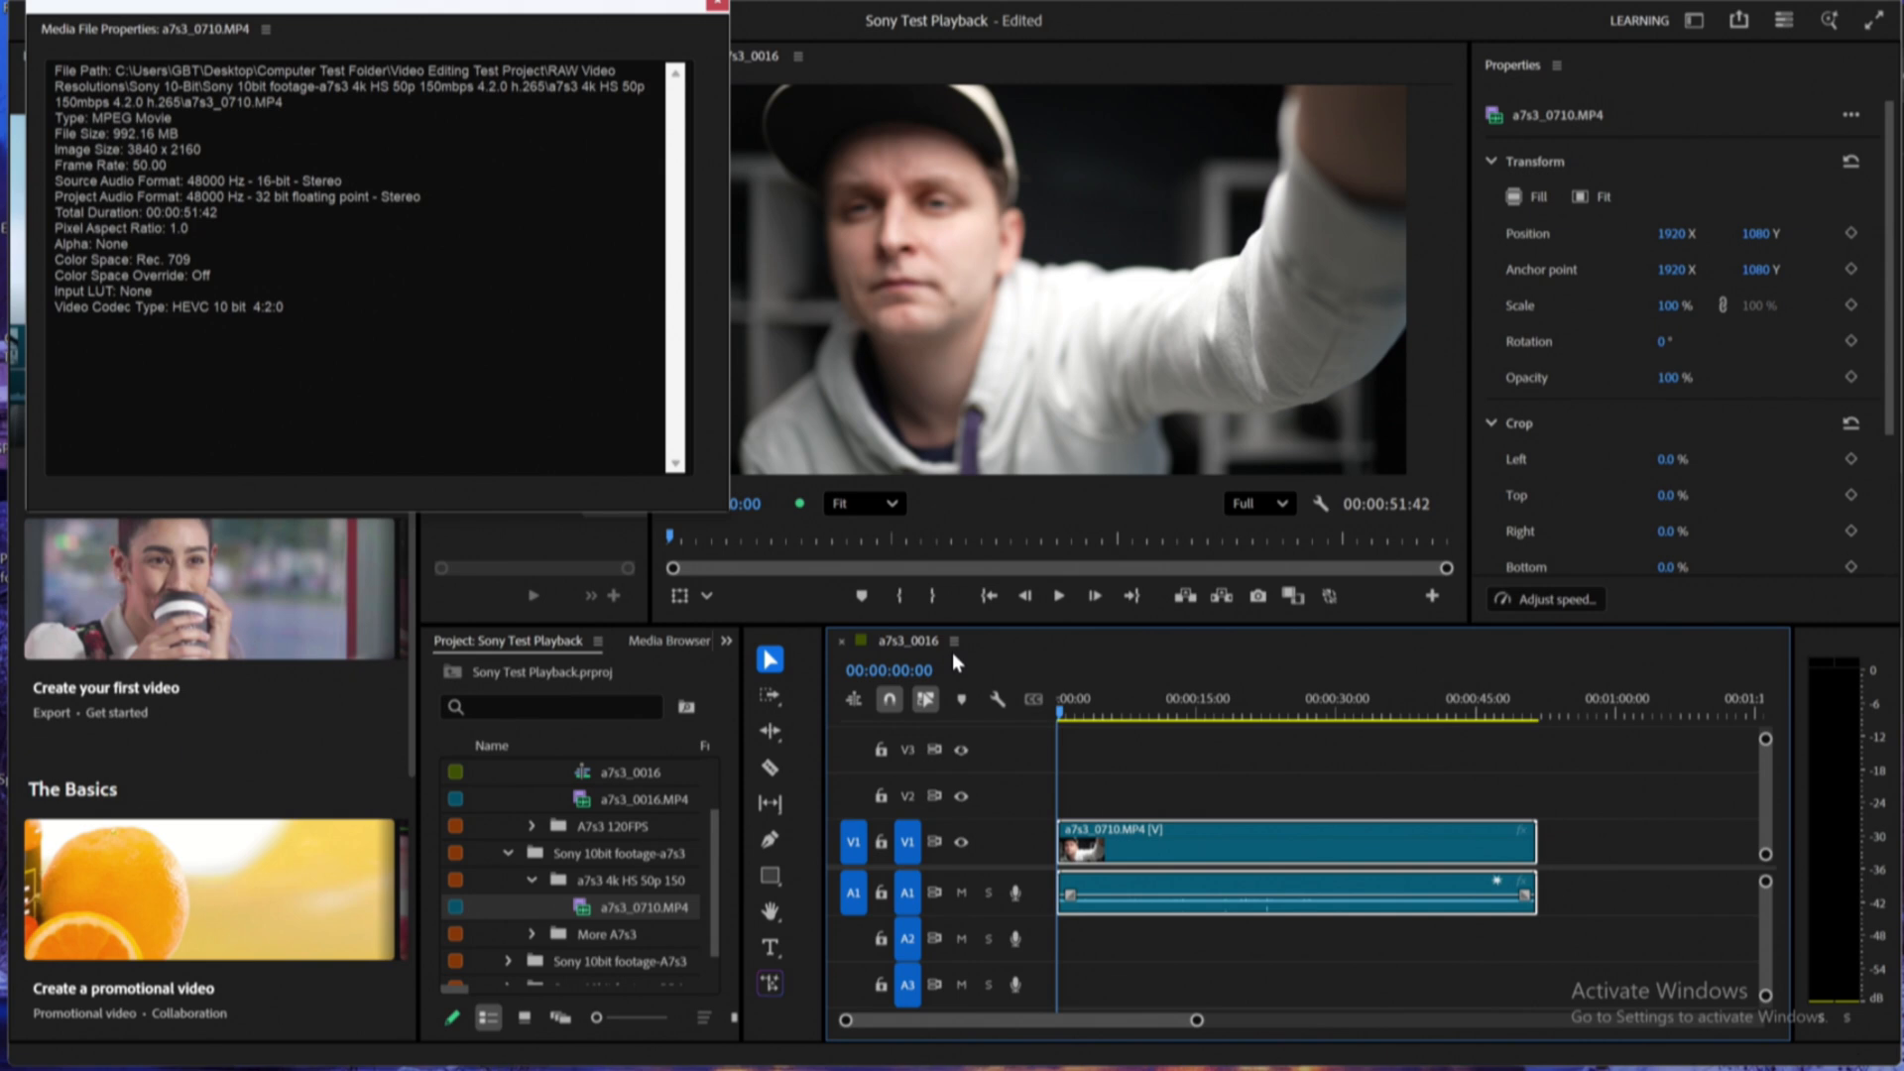
# Play the 50p a7s3_0710 clip from the start of the timeline
pyautogui.click(1059, 595)
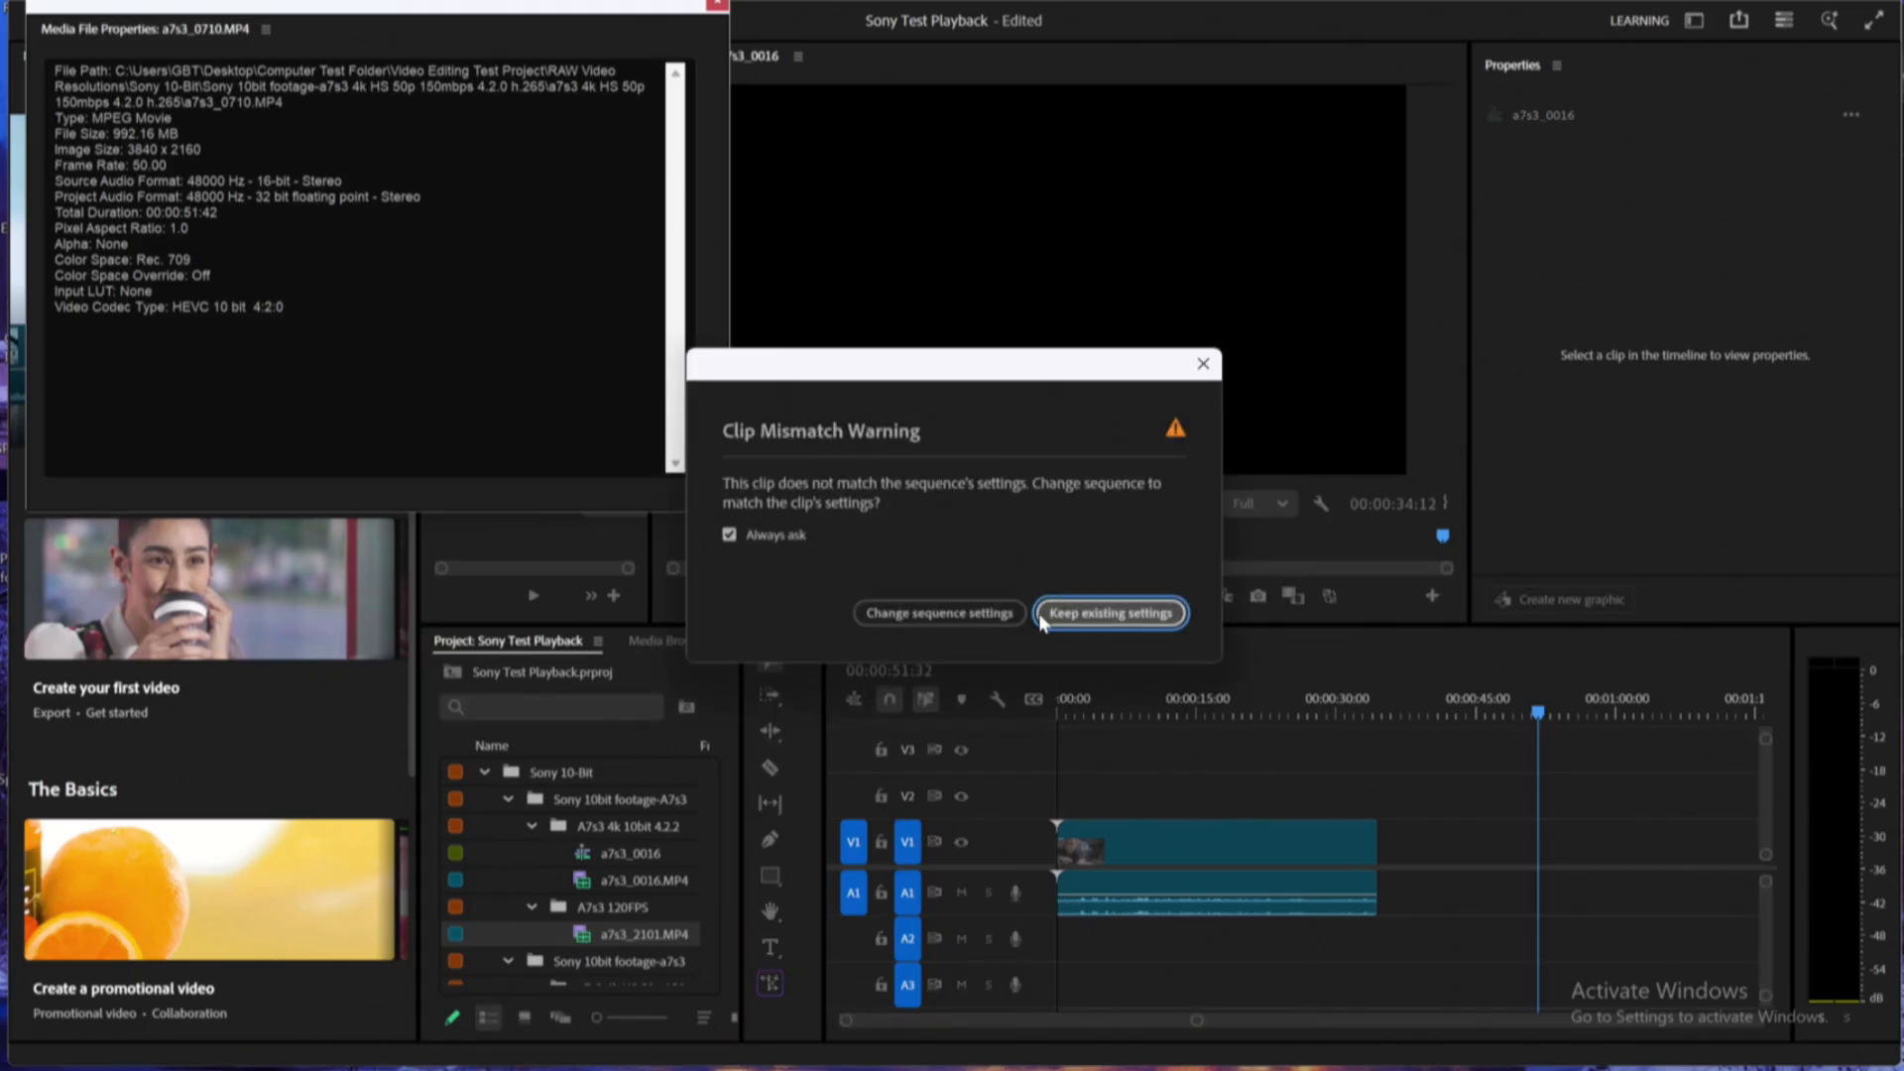
# Keep sequence settings for a7s3_2101 and view its properties: 119.88 fps, H.264 10-bit 4:2:2
pyautogui.click(1107, 612)
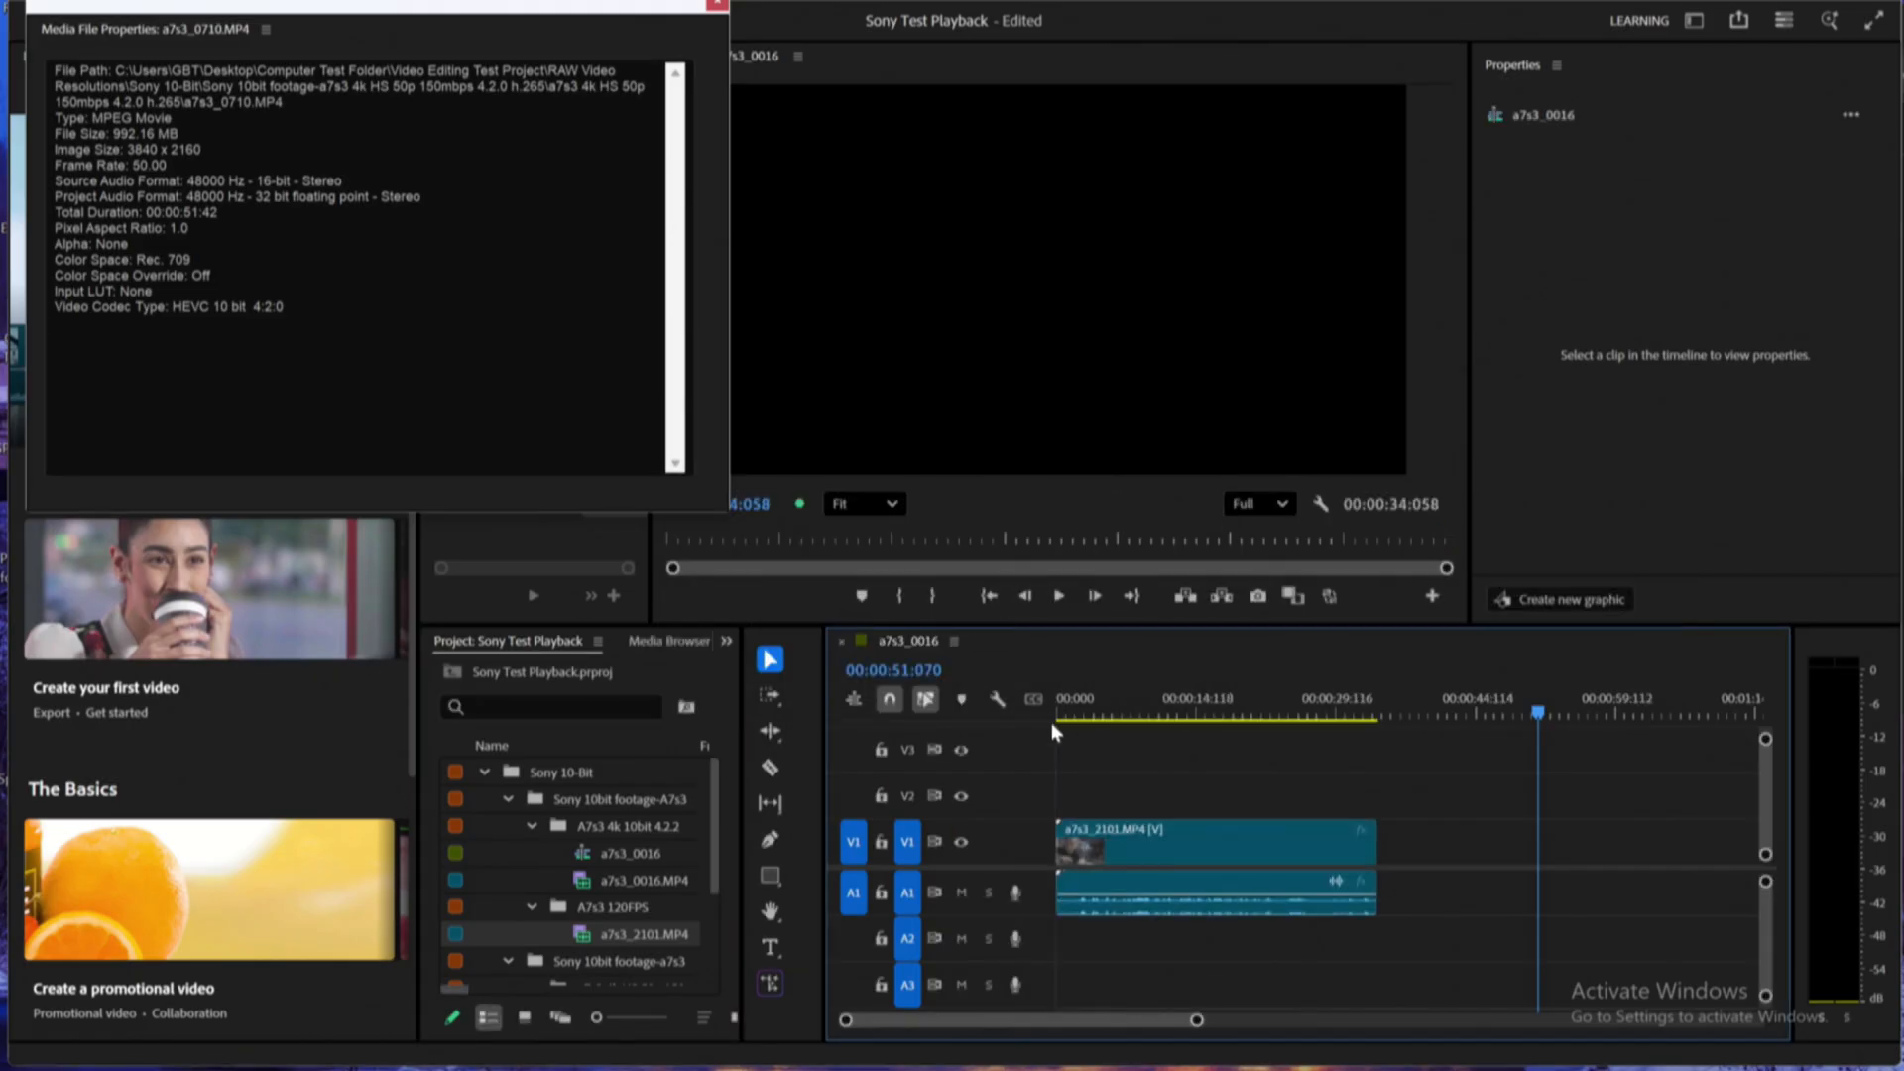
pyautogui.click(1214, 842)
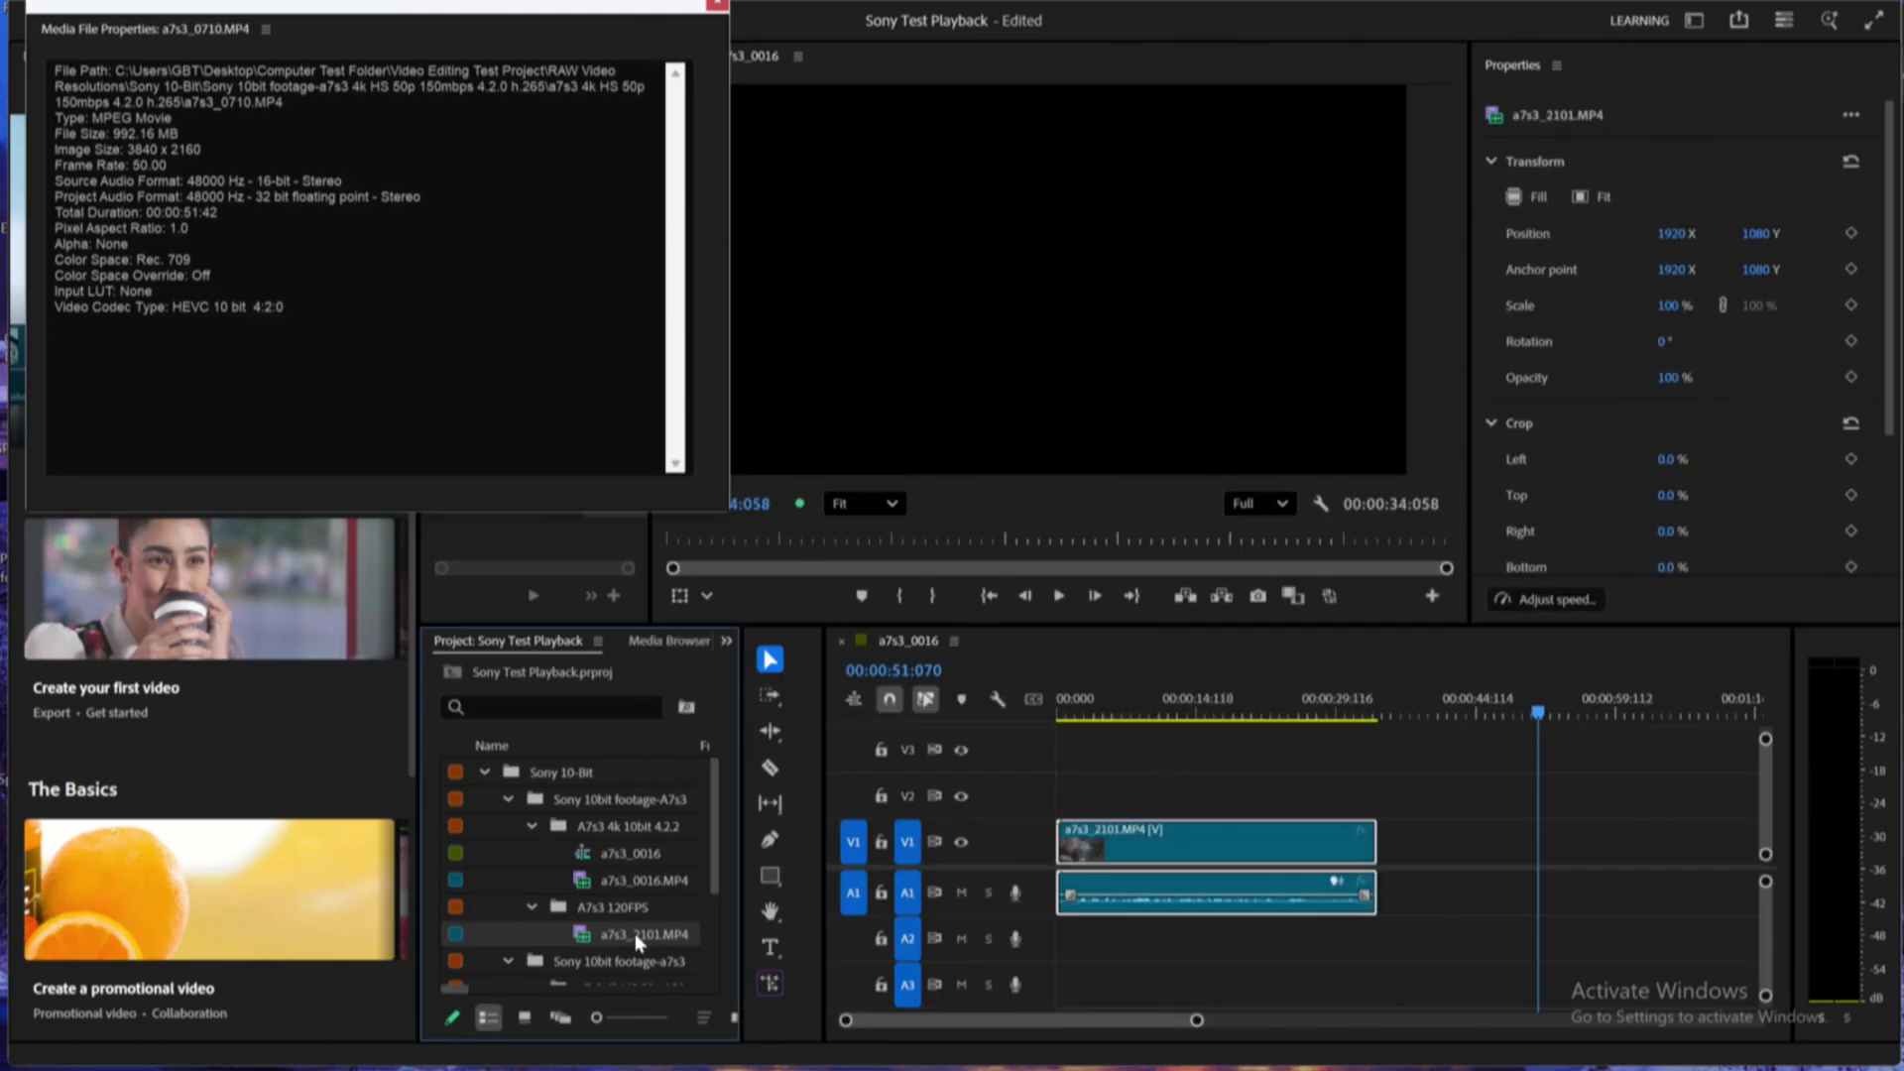
pyautogui.click(644, 934)
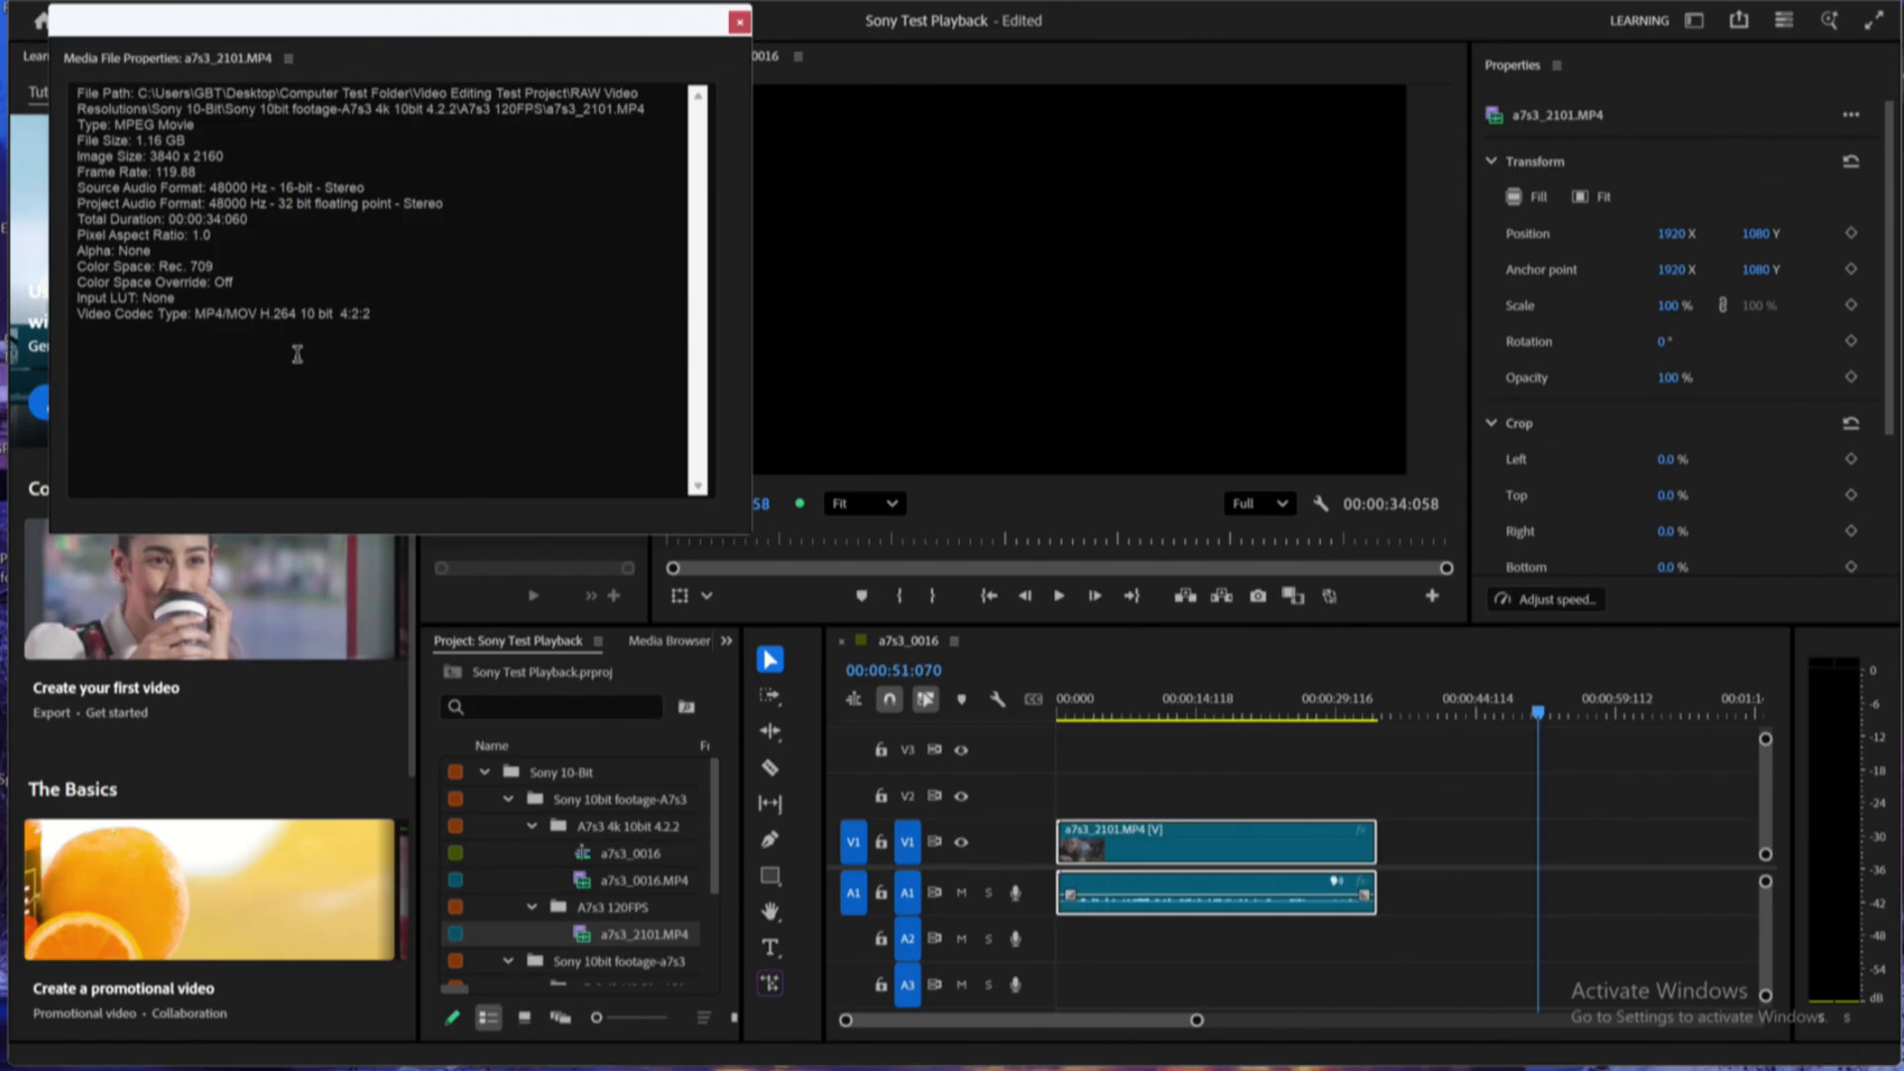
pyautogui.doubleClick(276, 314)
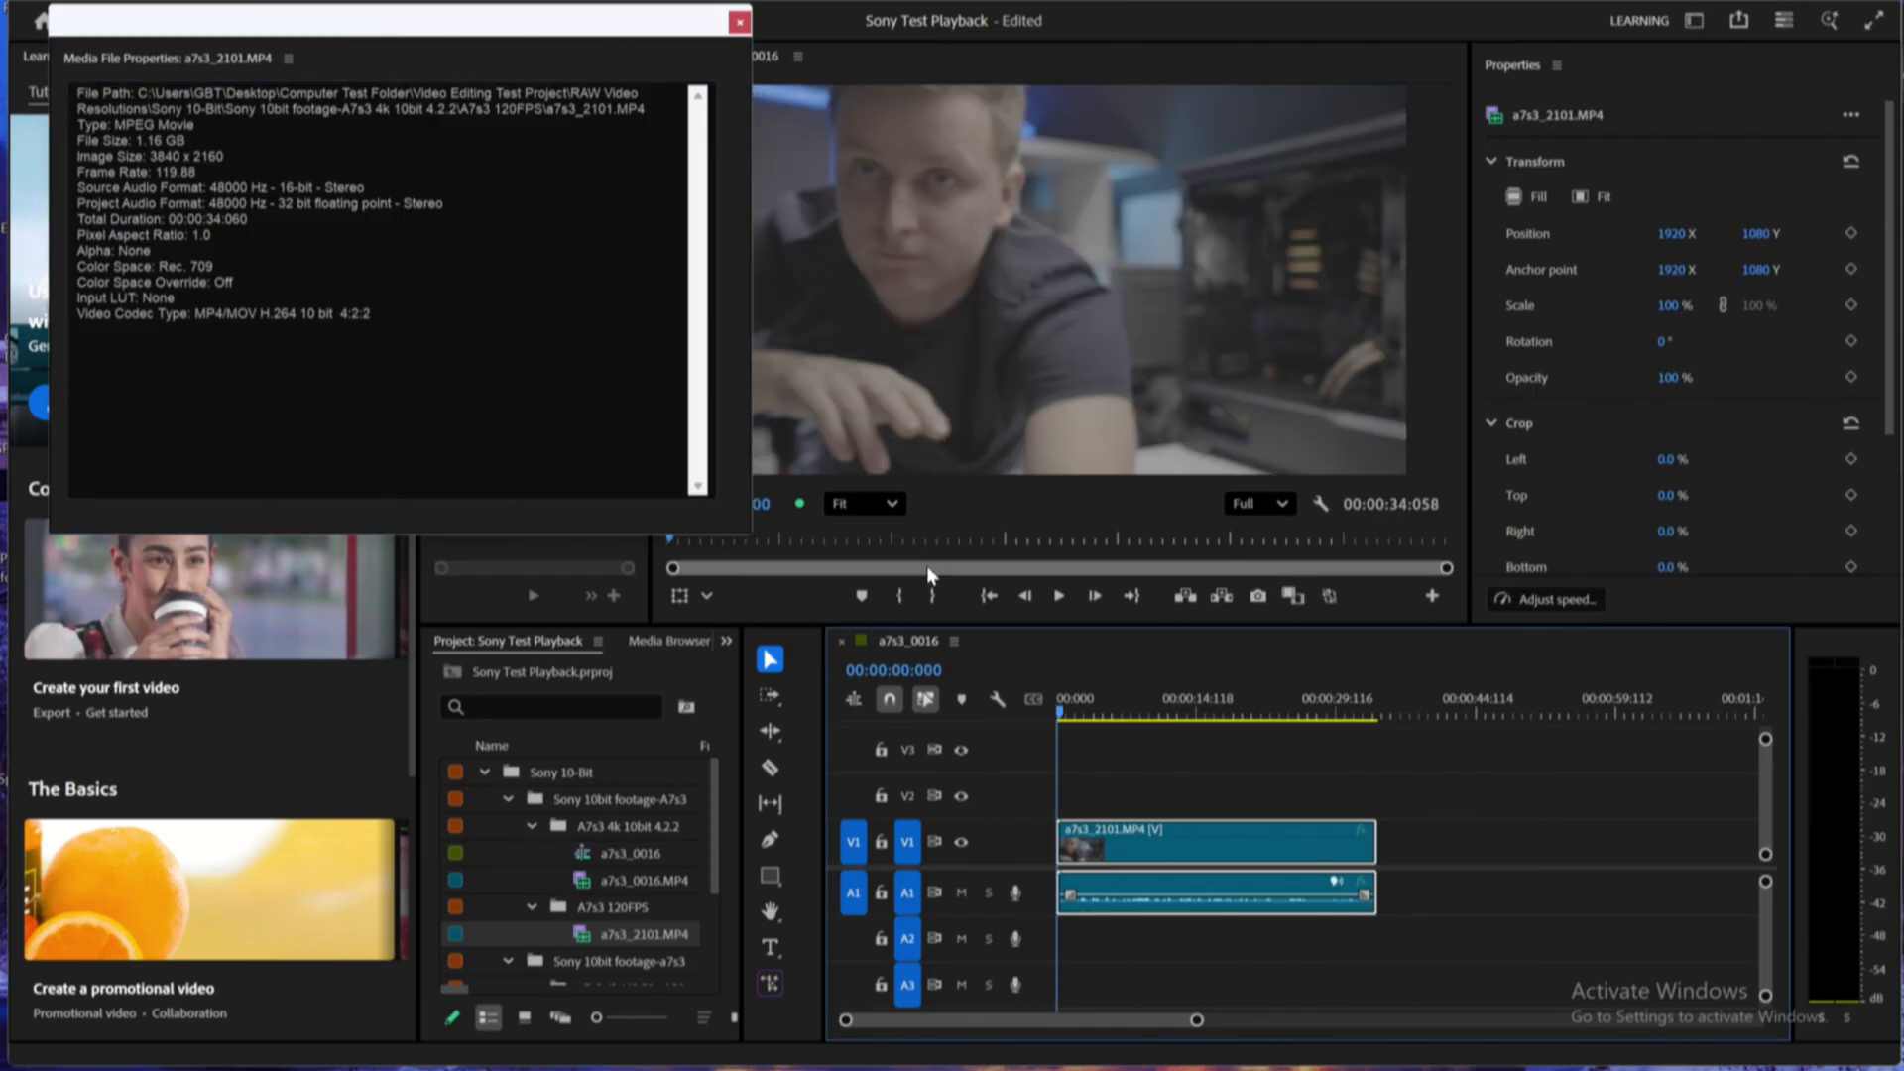
# Play the 120fps a7s3_2101 clip from the start
pyautogui.click(1058, 595)
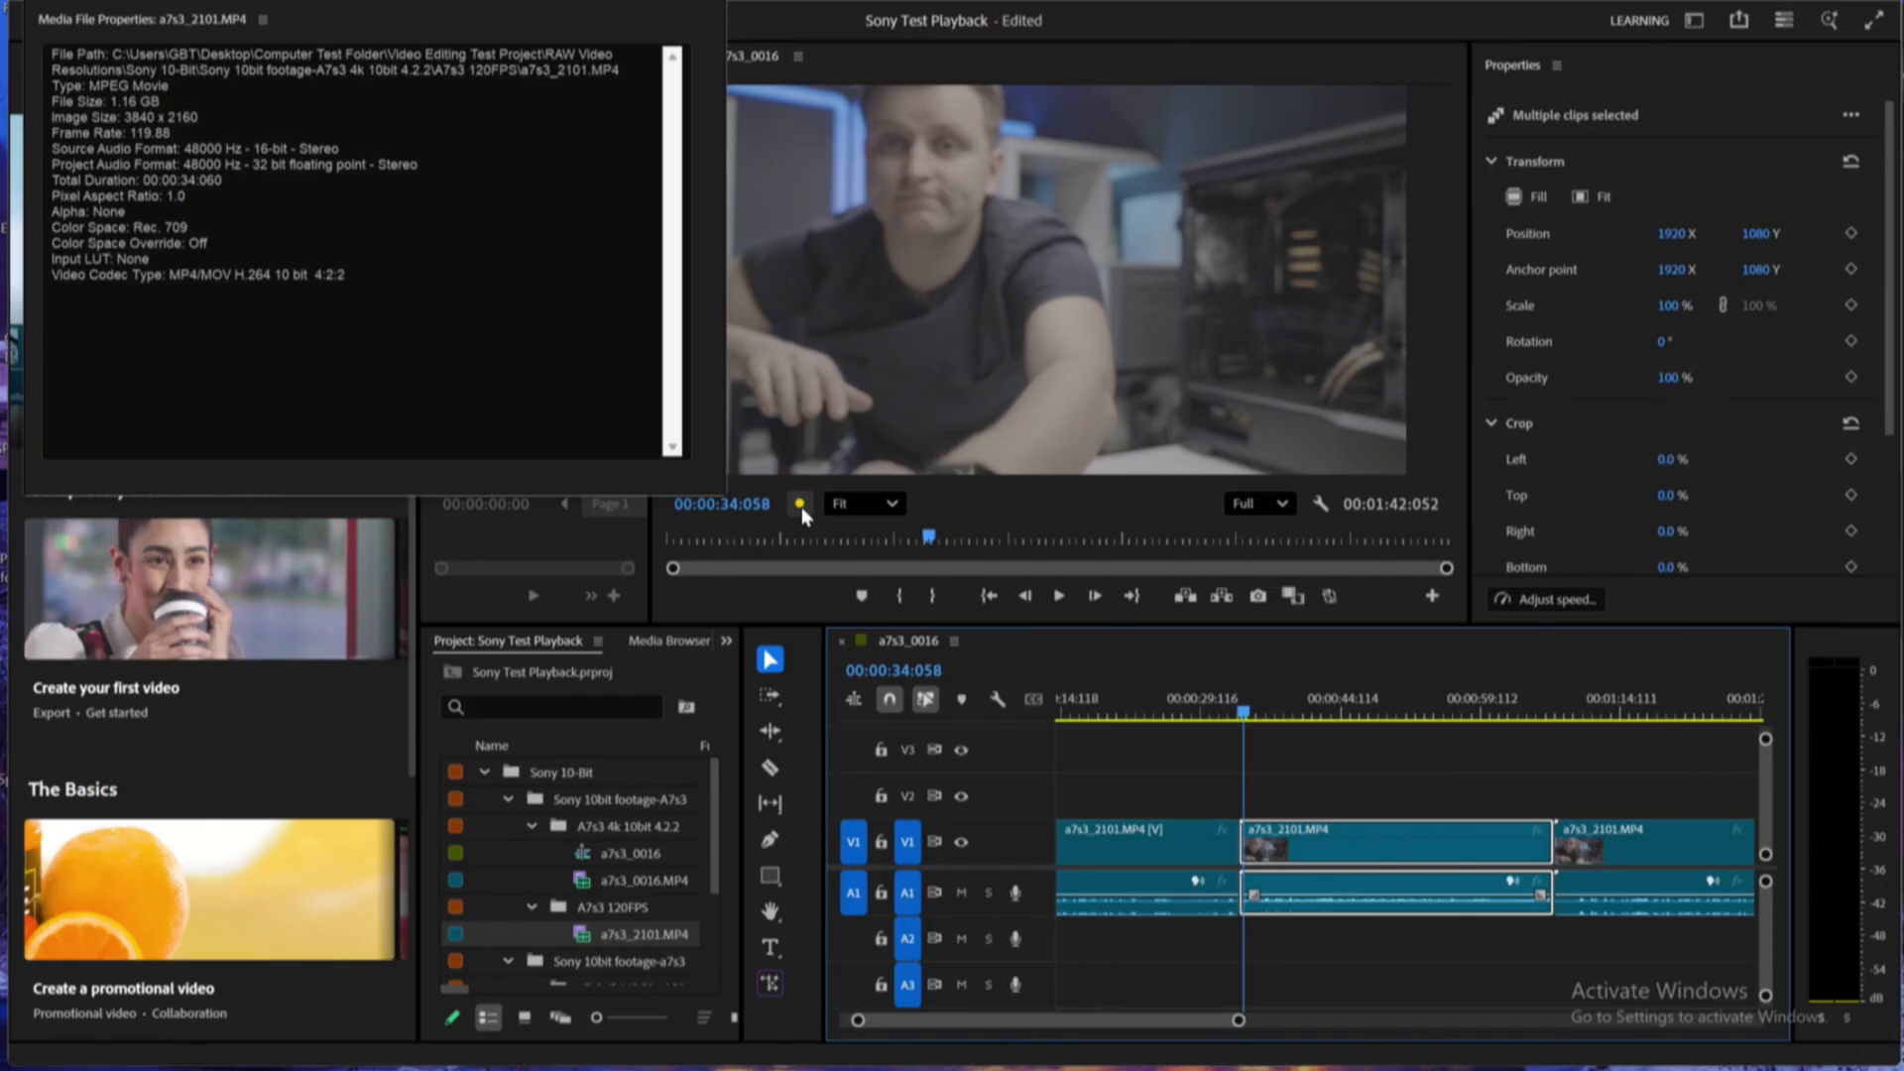
pyautogui.moveTo(797, 503)
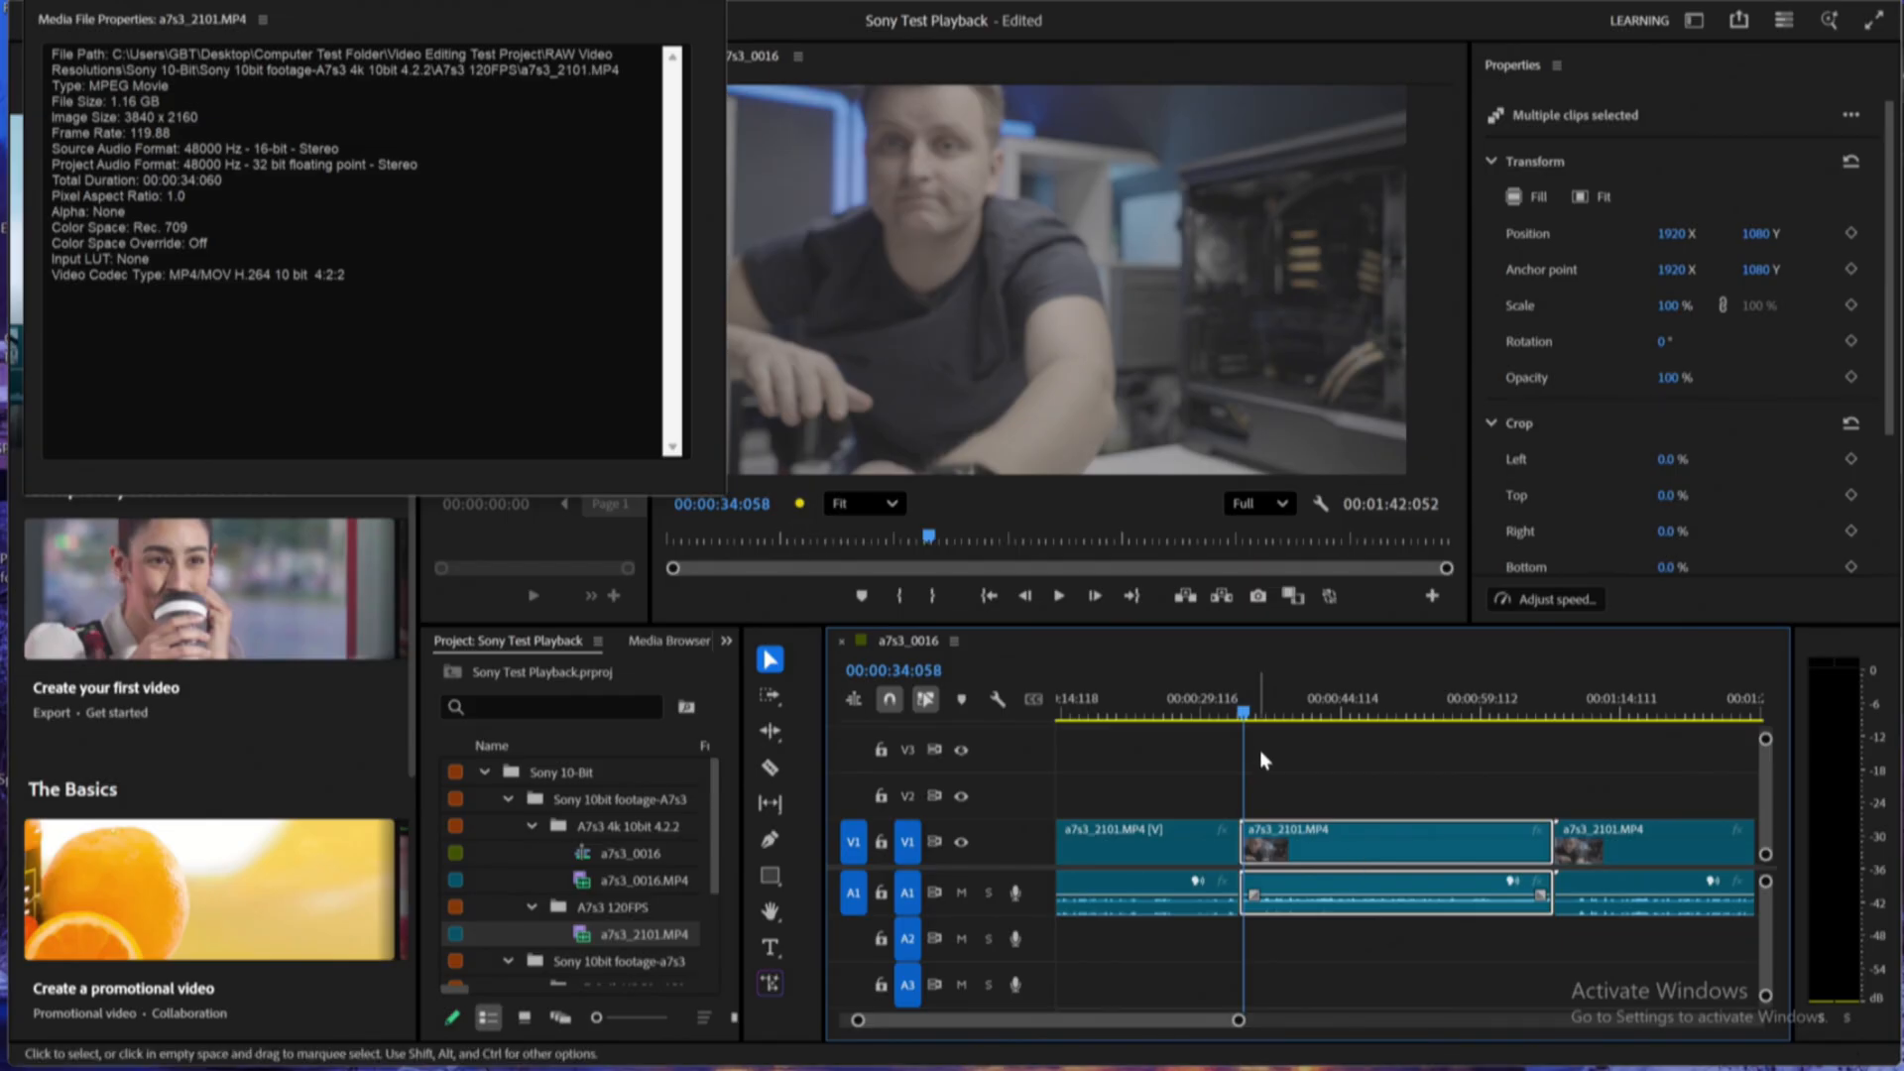
pyautogui.moveTo(1259, 737)
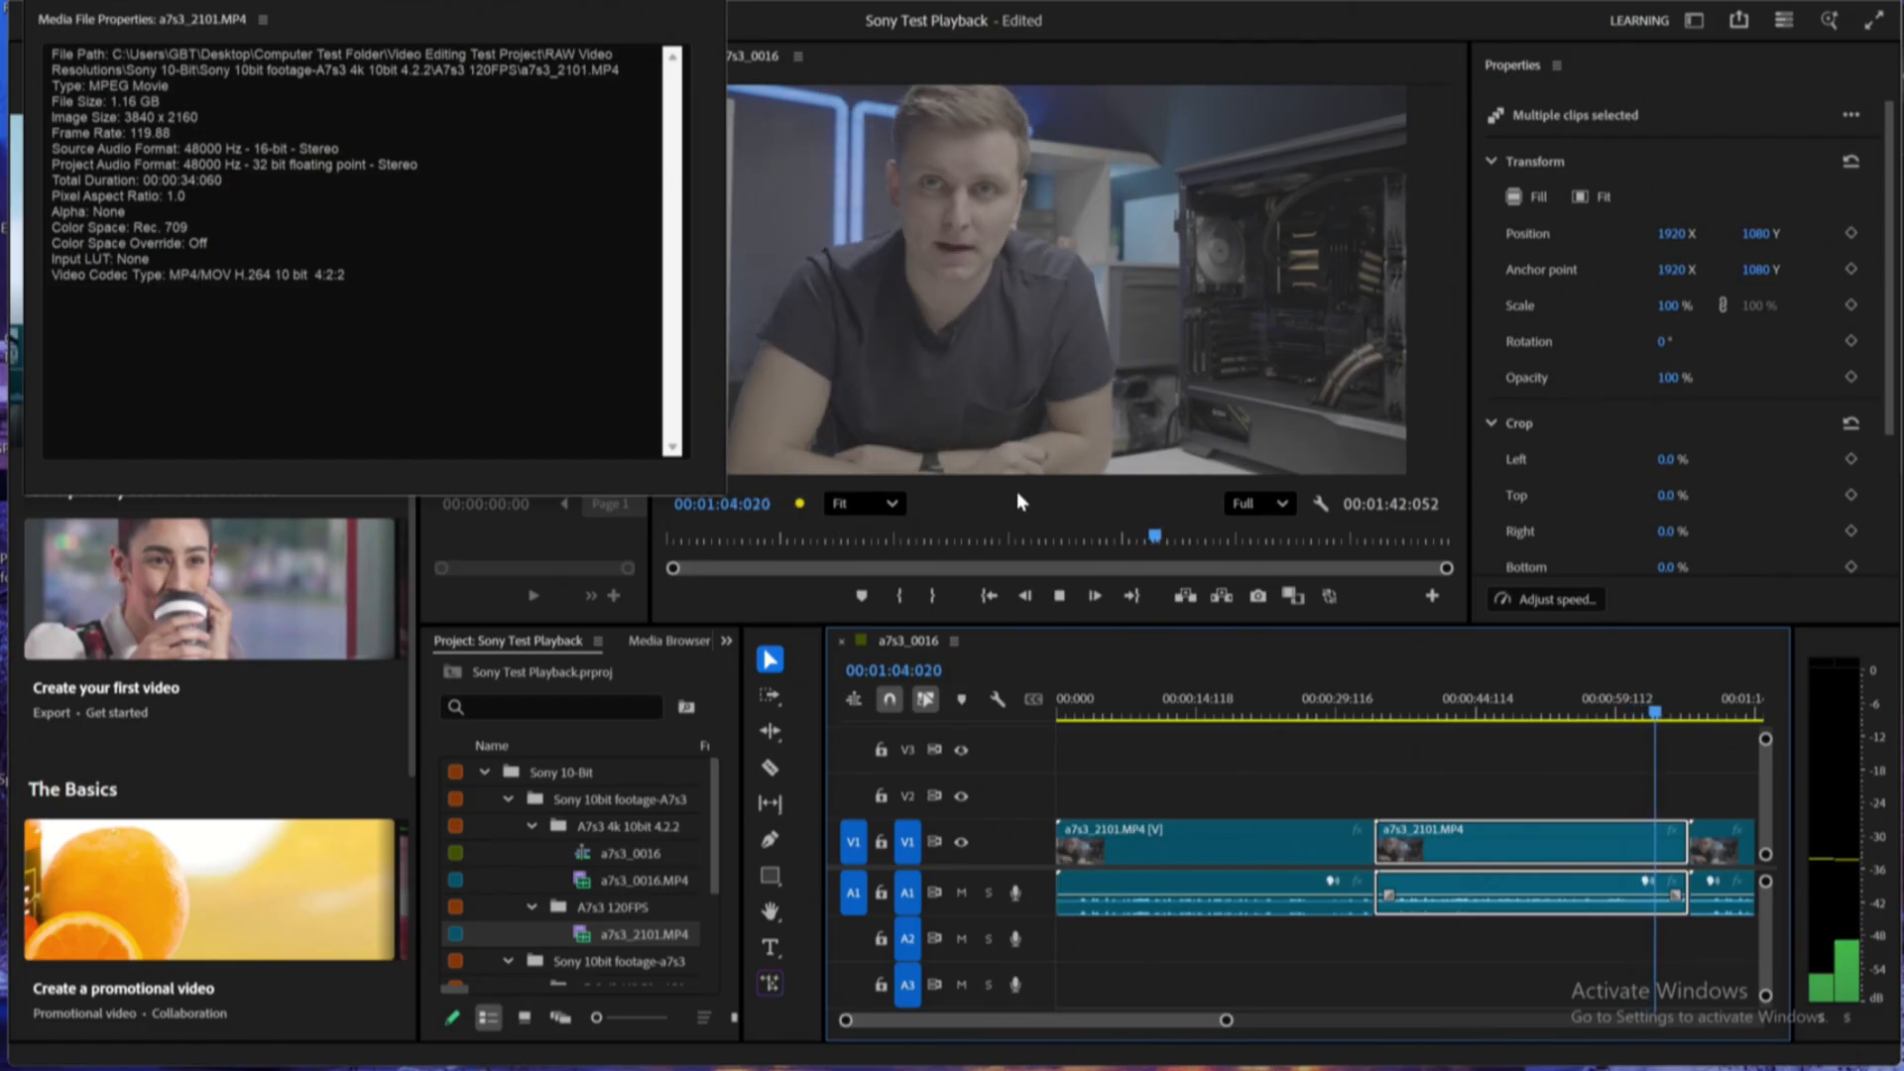
# Stop playback at about 1:13, inside the last copy of a7s3_2101
pyautogui.click(1092, 595)
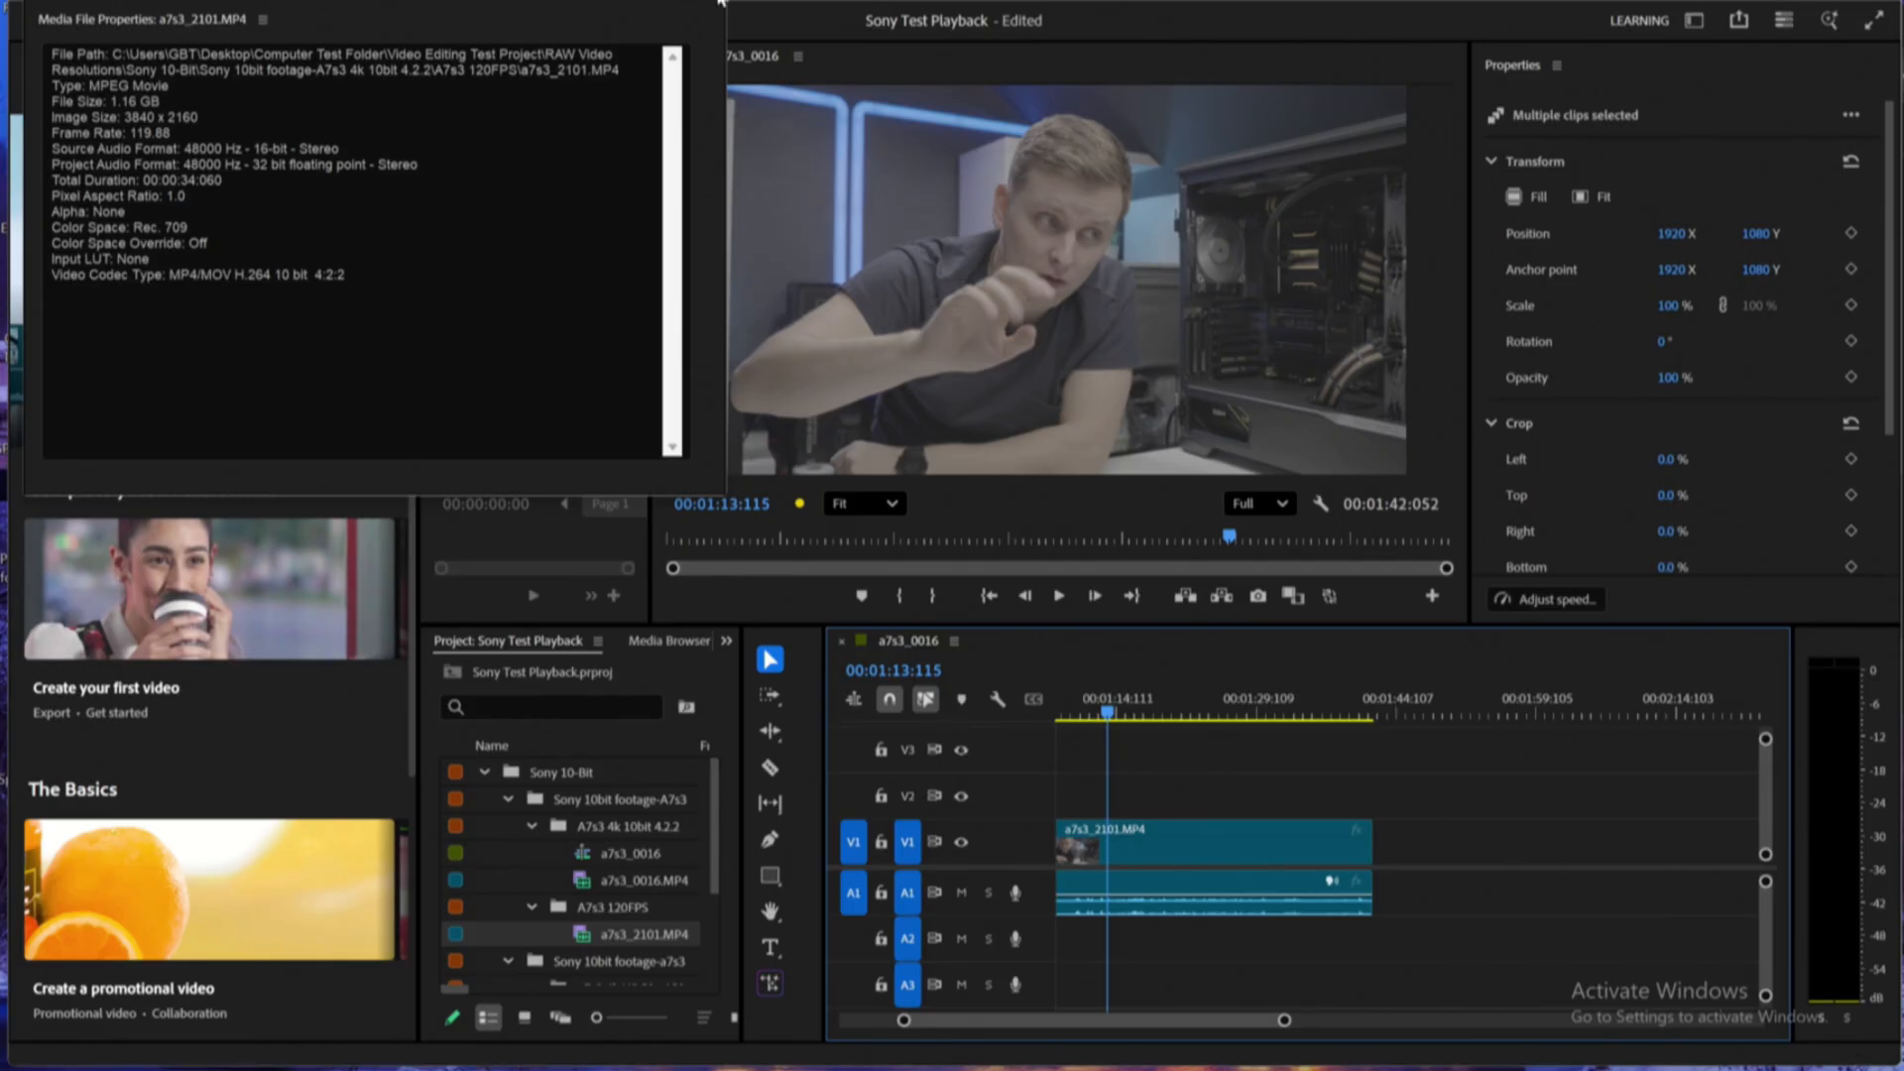
pyautogui.moveTo(734, 17)
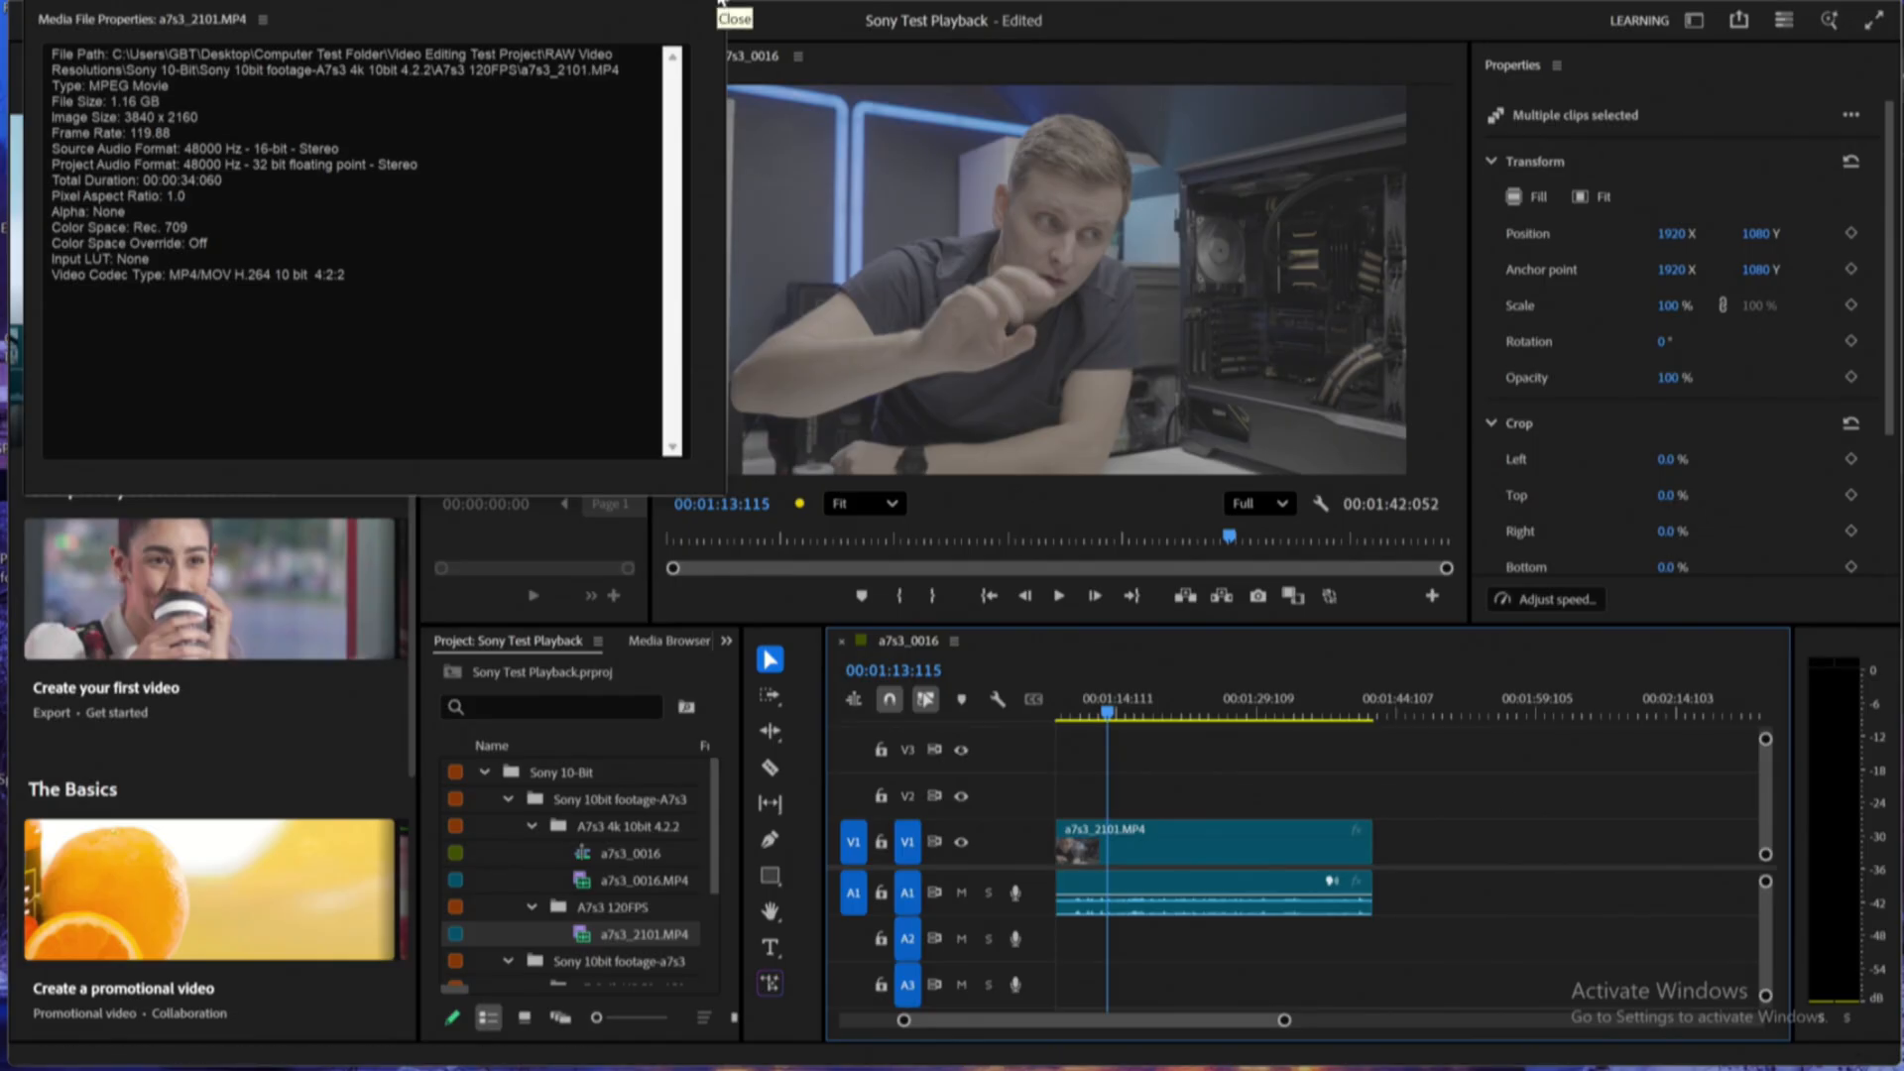